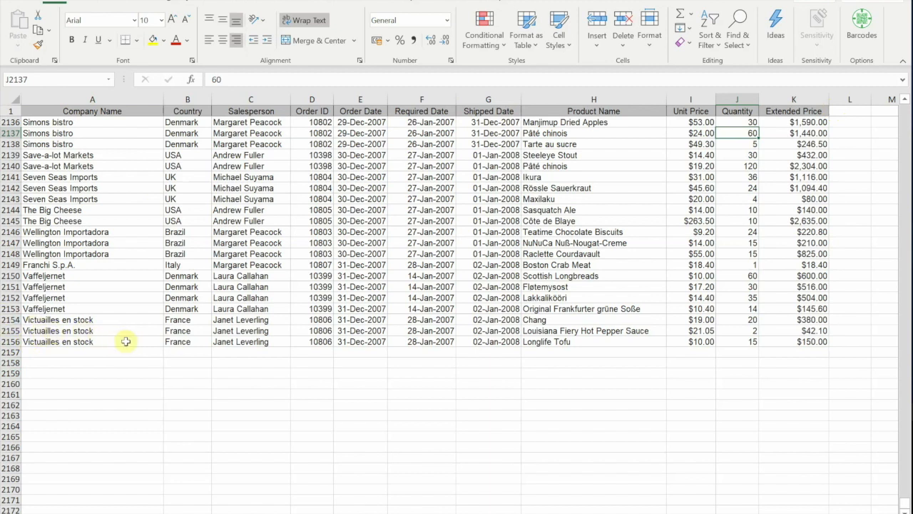
Step: Review the roughly 200-row sales order sheets, then switch back to the blank workbook
click(91, 100)
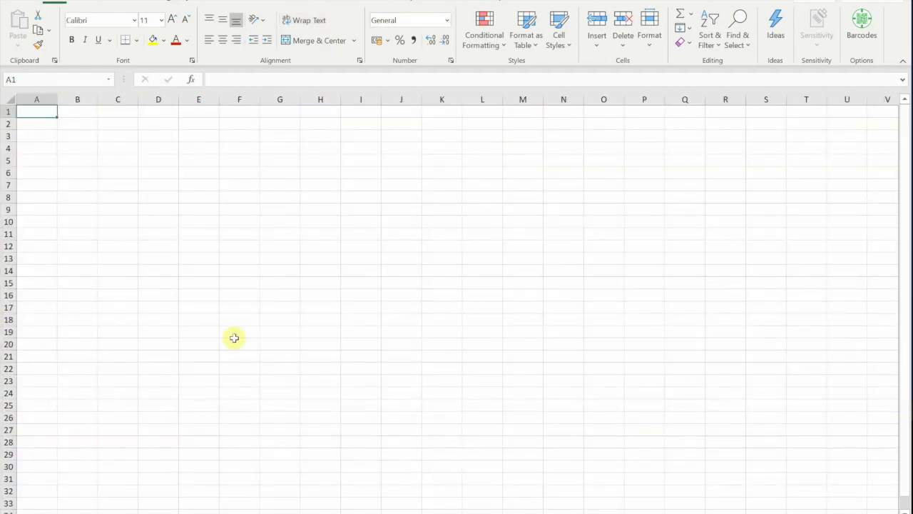
mouse_move(240, 217)
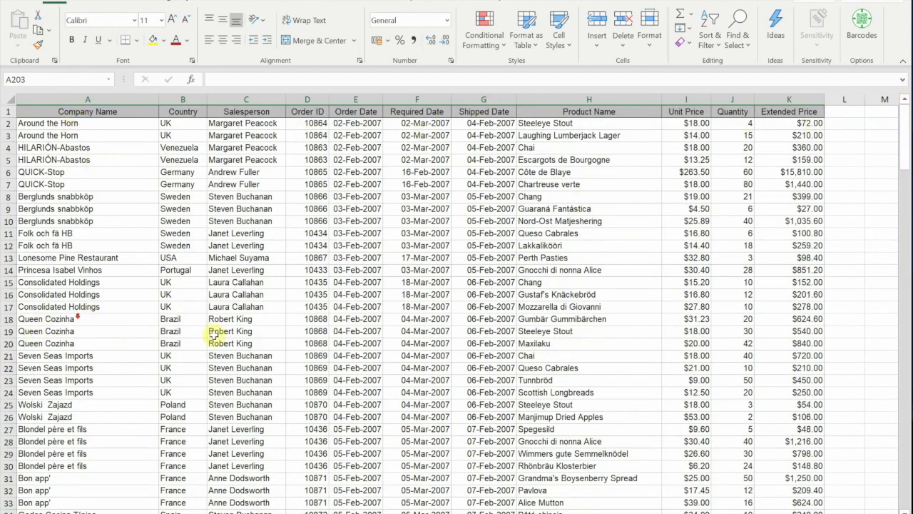
scroll(down, 3)
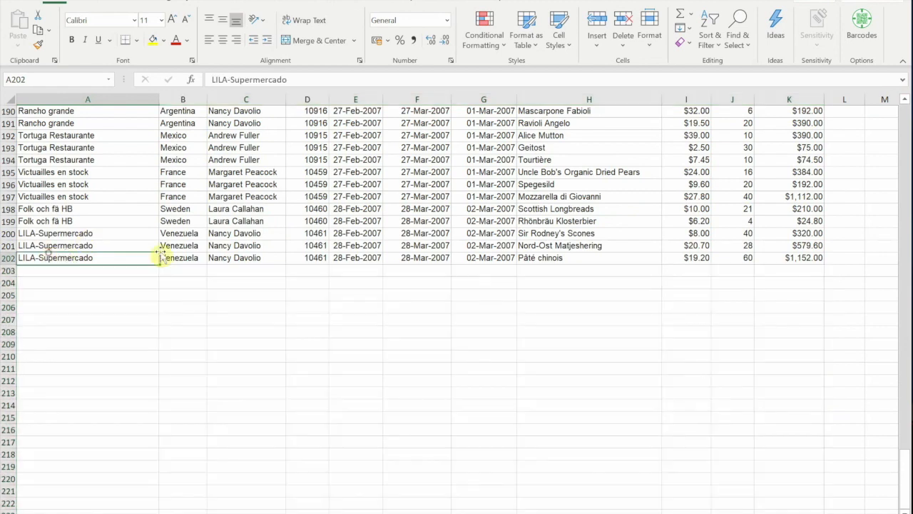
mouse_move(205, 200)
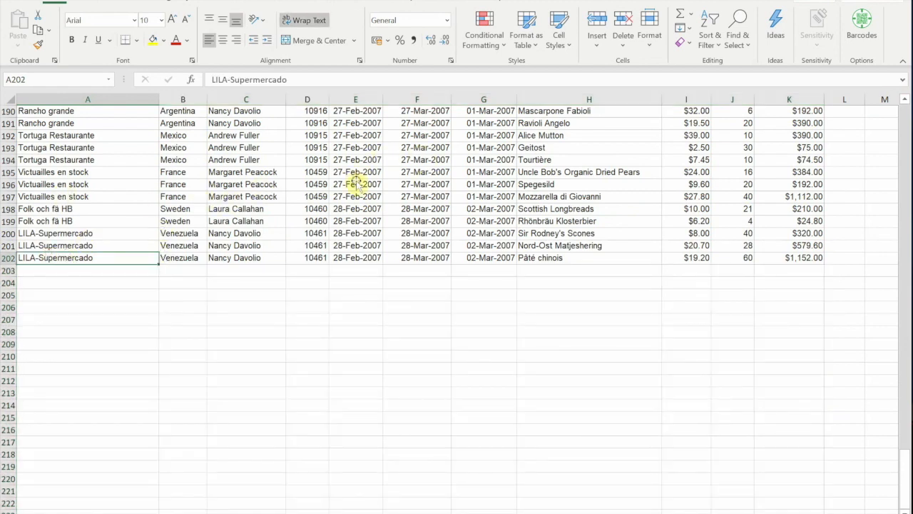
click(355, 184)
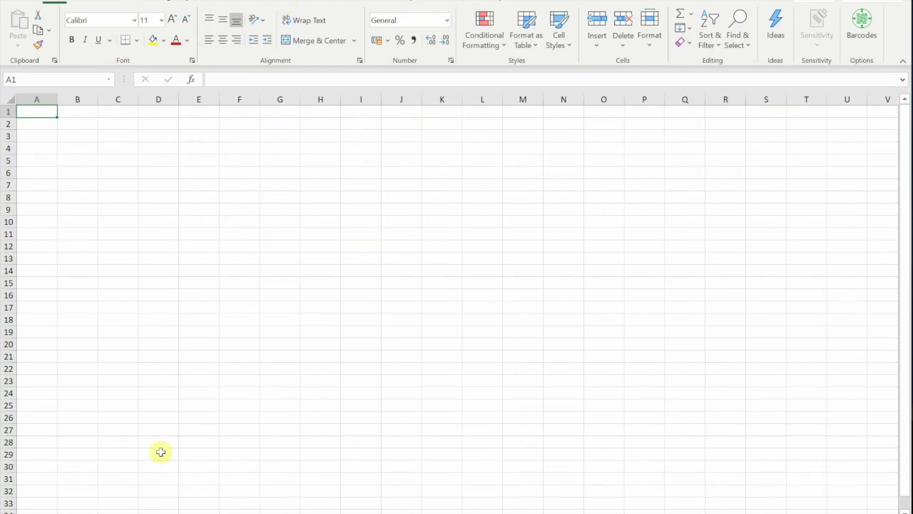
mouse_move(270, 8)
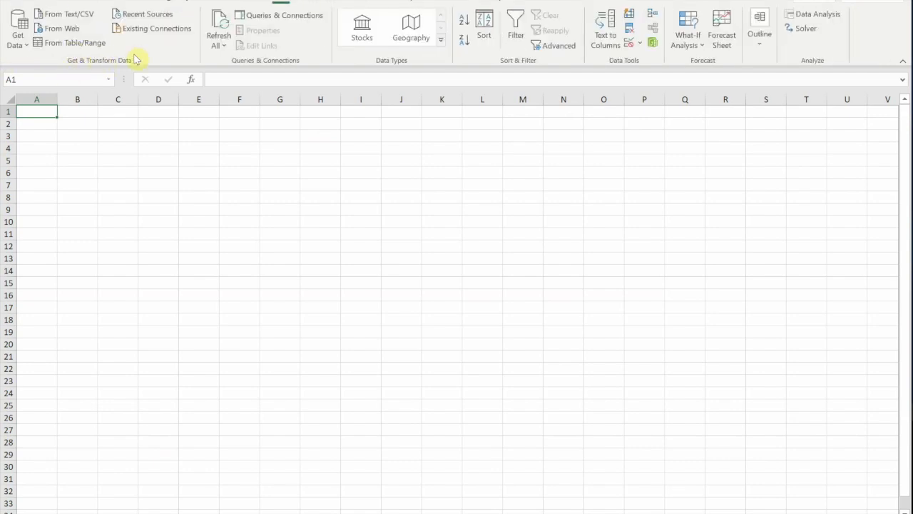
mouse_move(21, 32)
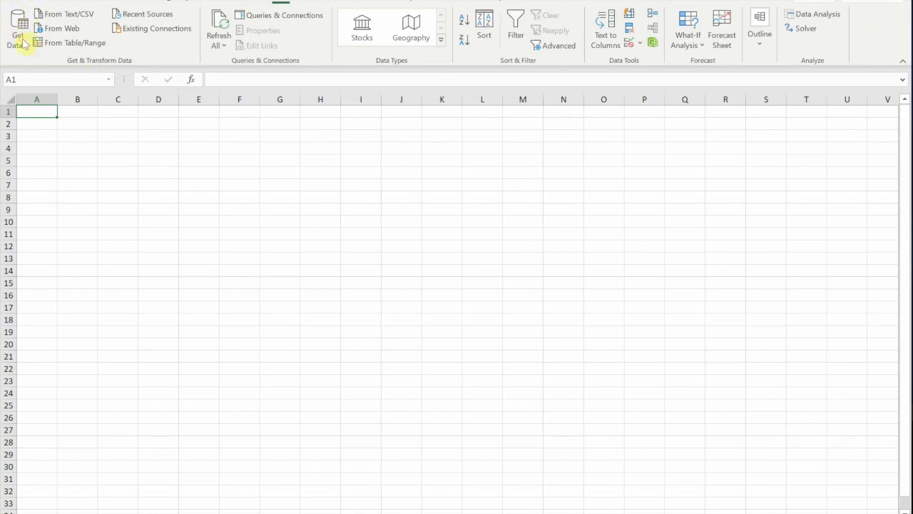
mouse_move(35, 65)
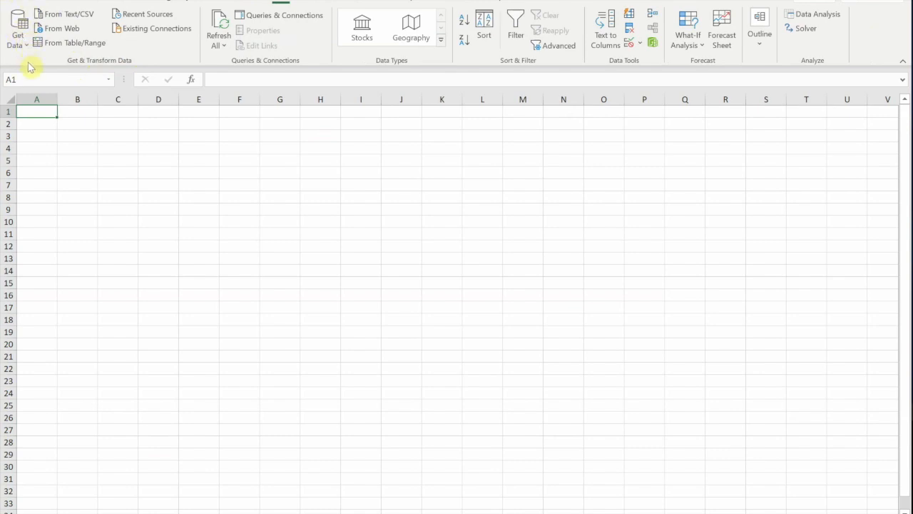
Step: Start Get Data from the Data ribbon to choose an import source
click(17, 28)
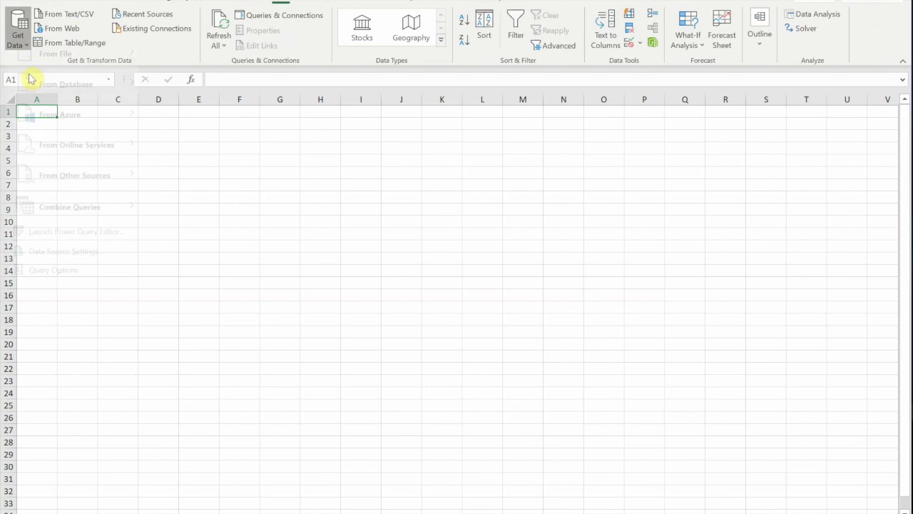
mouse_move(156, 79)
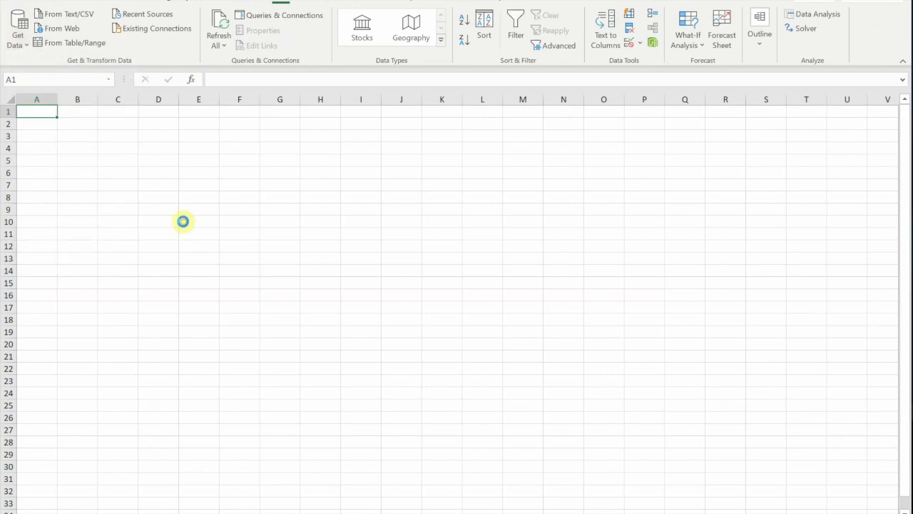
mouse_move(186, 225)
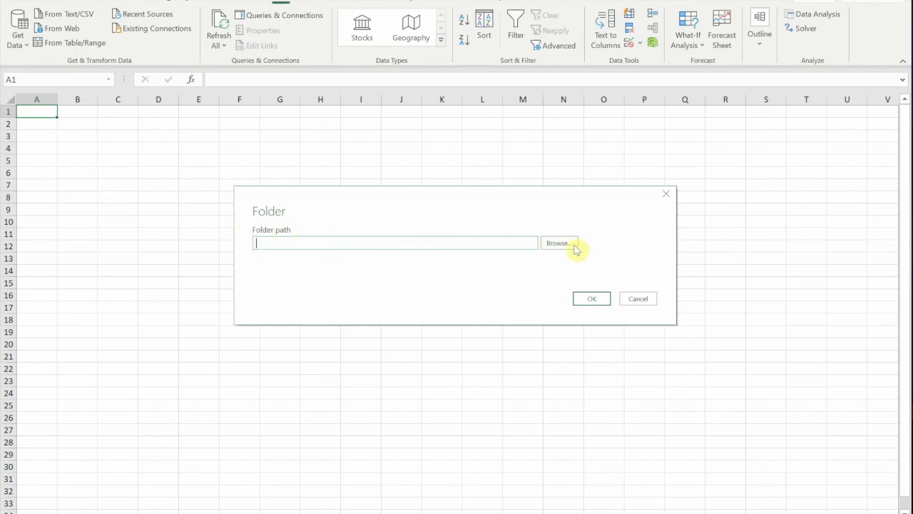
Step: Browse to the To Combine folder and confirm it as the import path
click(560, 242)
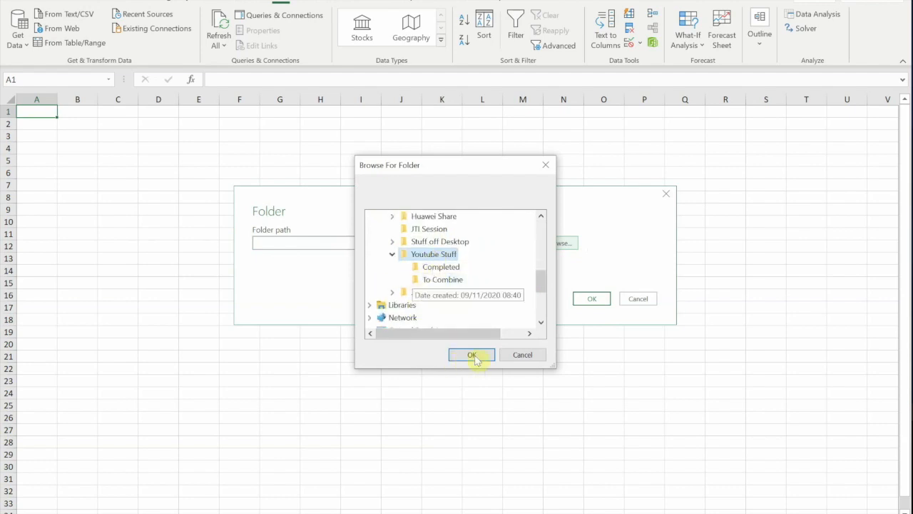
click(470, 354)
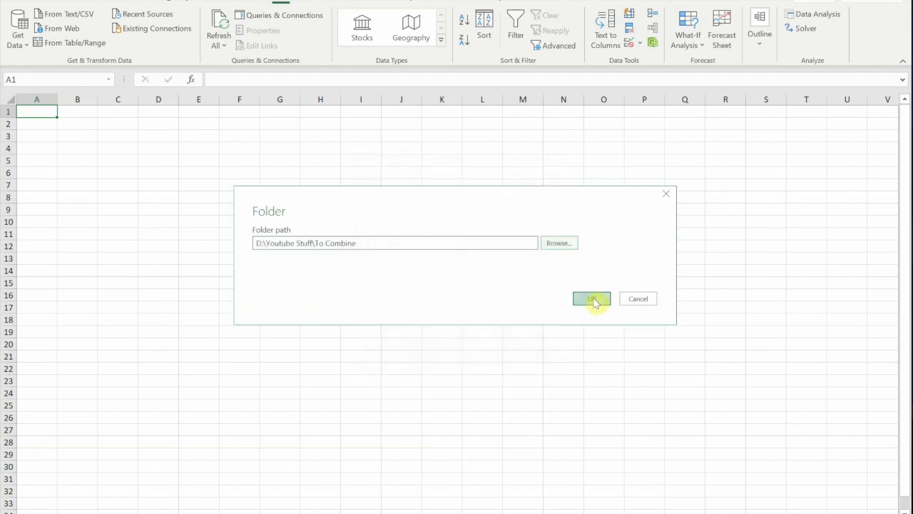
click(591, 298)
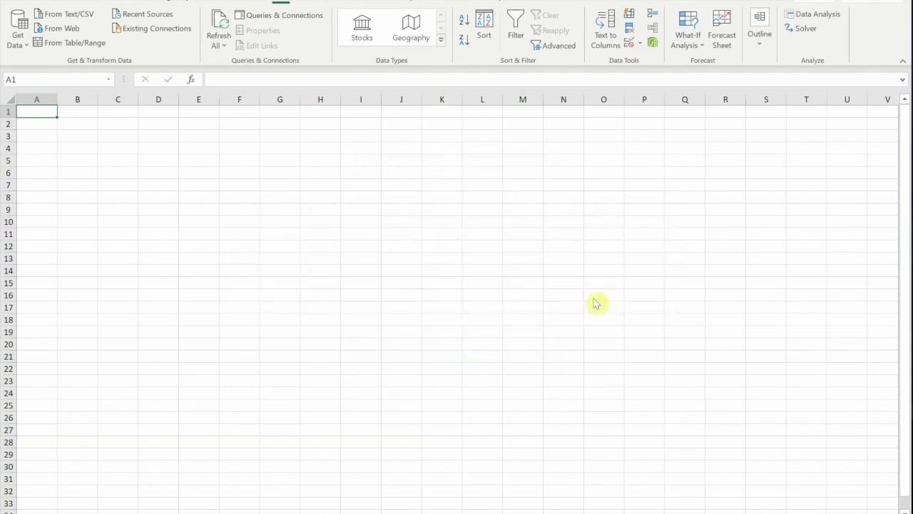
mouse_move(145, 53)
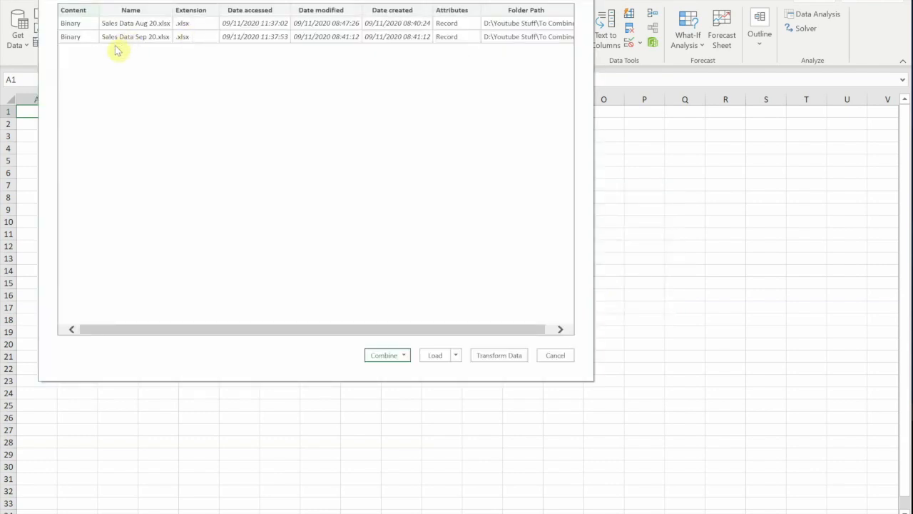
mouse_move(177, 134)
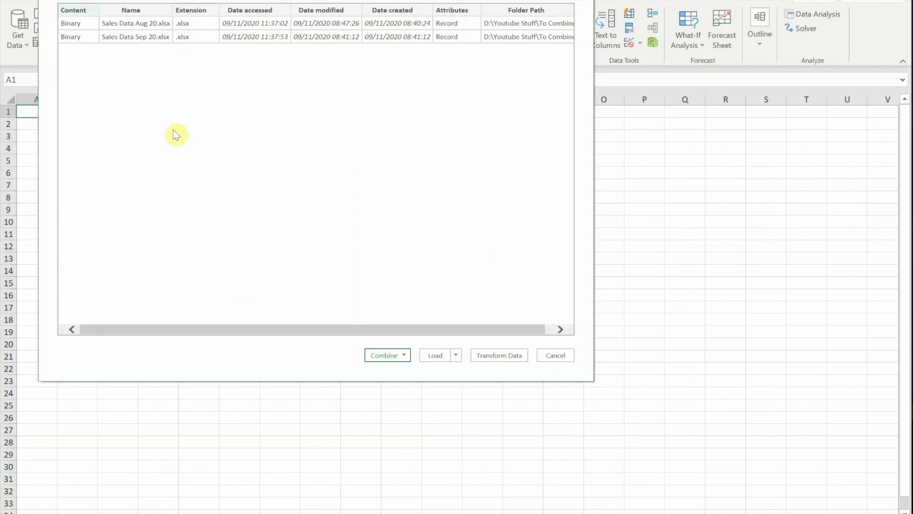
mouse_move(382, 369)
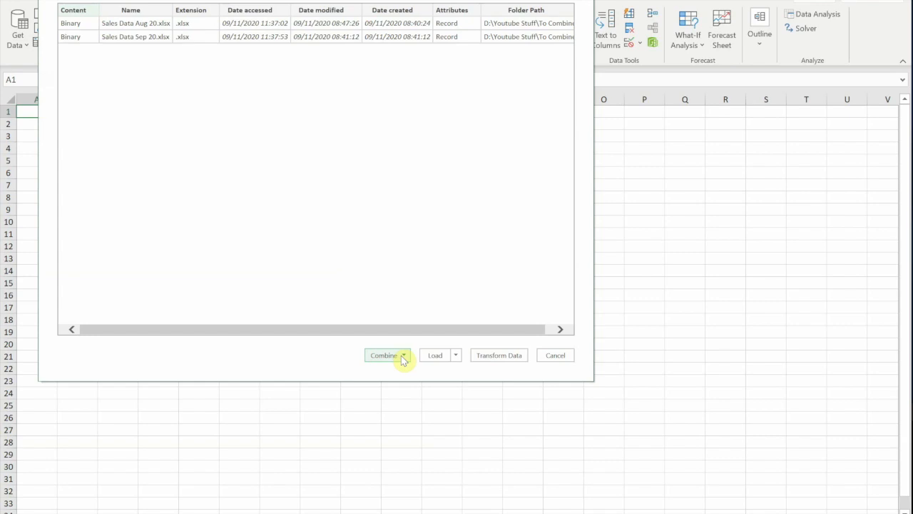
mouse_move(411, 388)
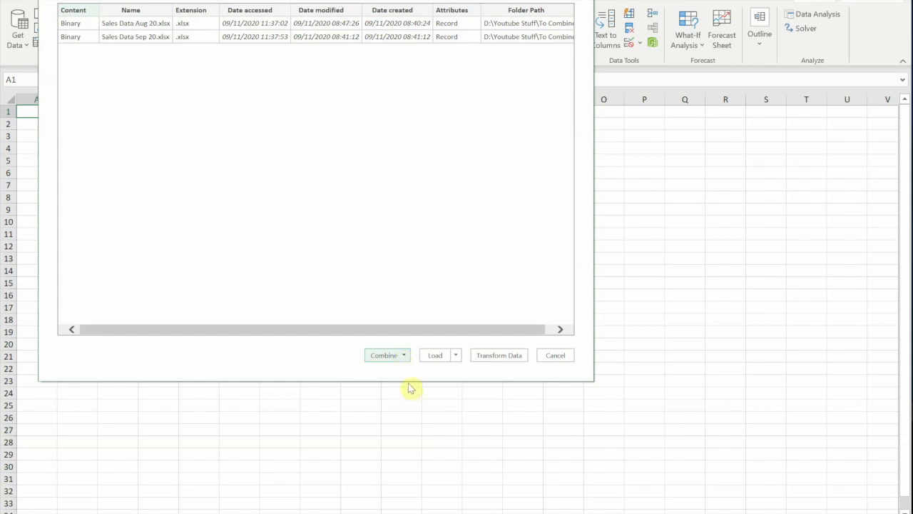
mouse_move(413, 400)
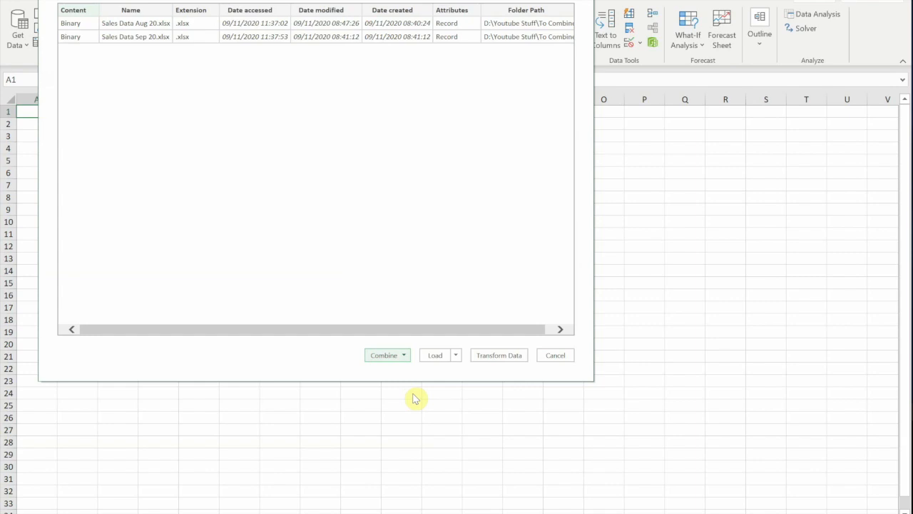
mouse_move(413, 375)
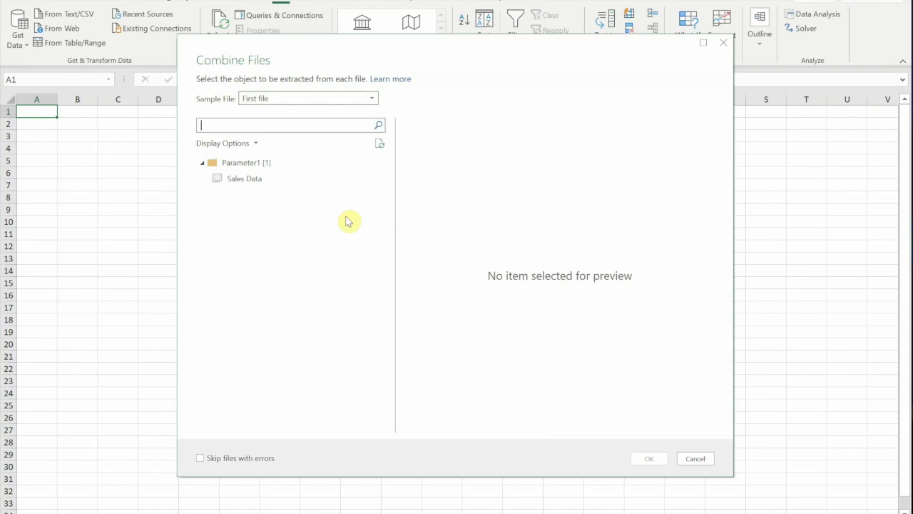
mouse_move(337, 217)
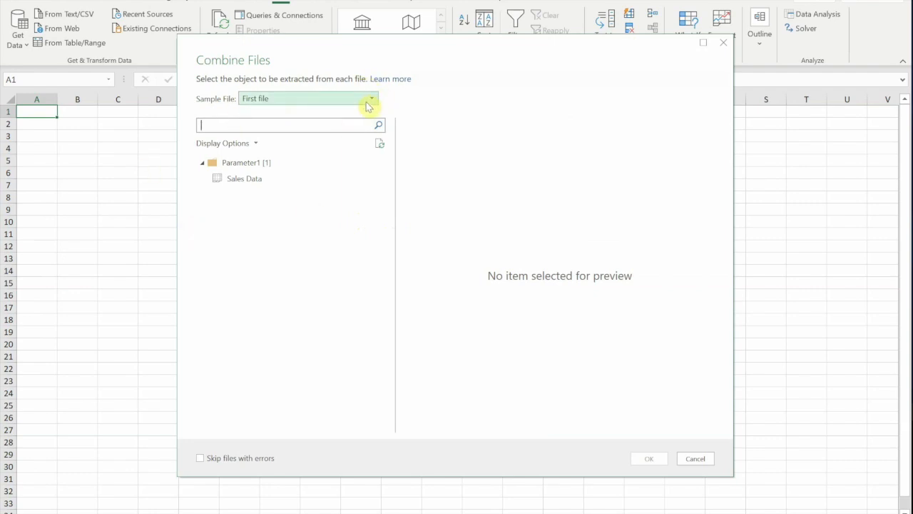
Step: Check the sample file, select the Sales Data sheet and confirm combining the files
click(371, 98)
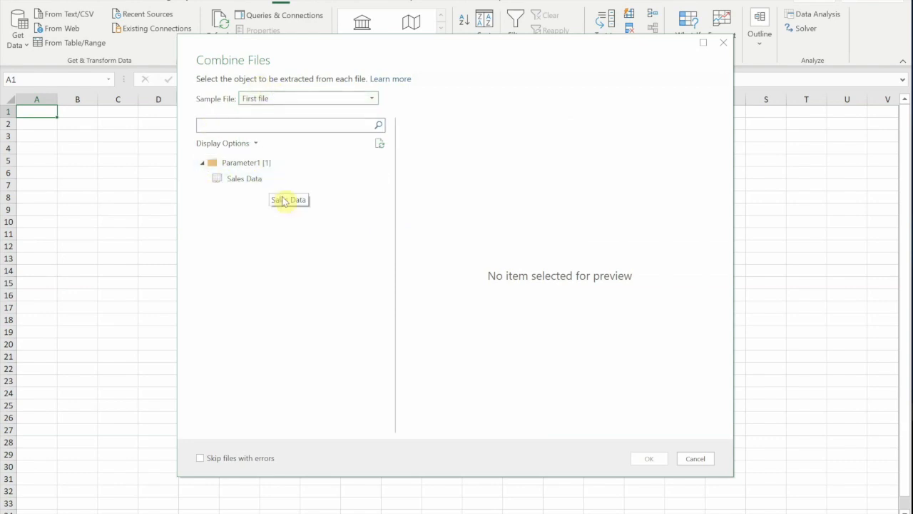
click(244, 179)
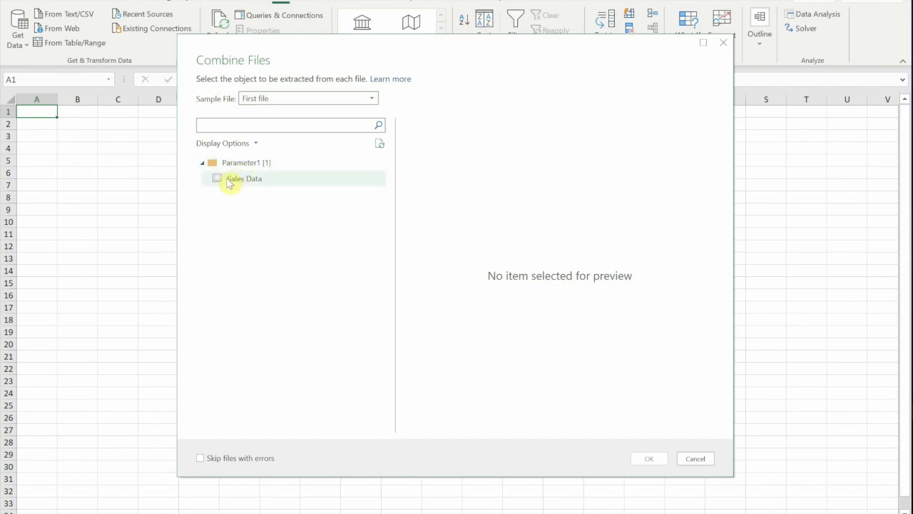
mouse_move(237, 184)
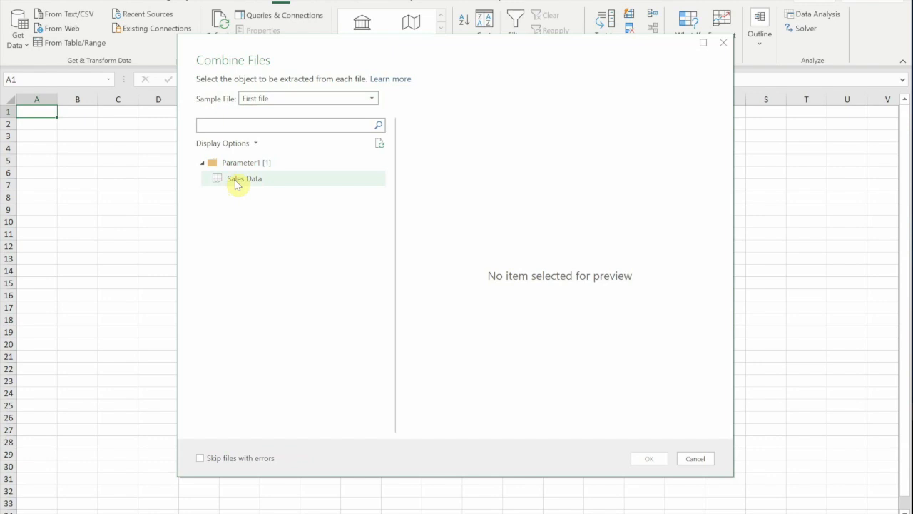
click(244, 179)
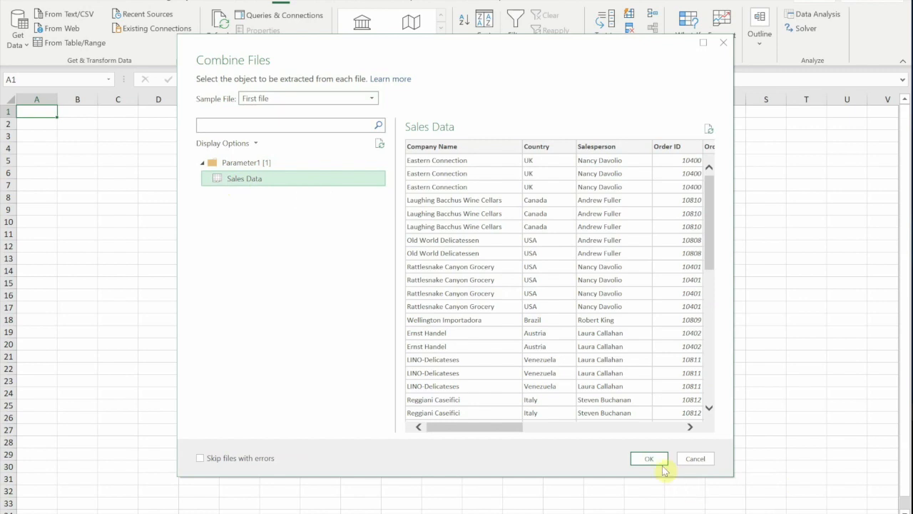
click(650, 458)
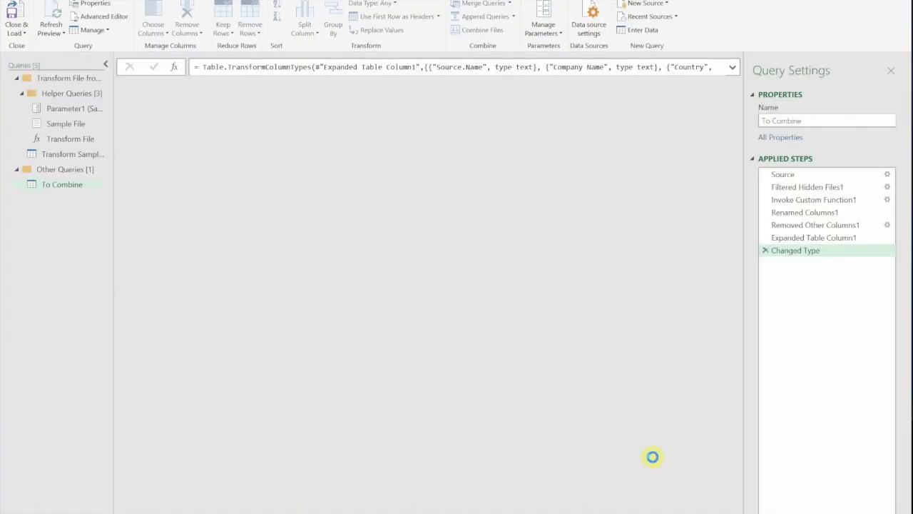
Step: View the combined data at Changed Type, then the Source step listing the Aug 20 and Sep 20 files
click(796, 249)
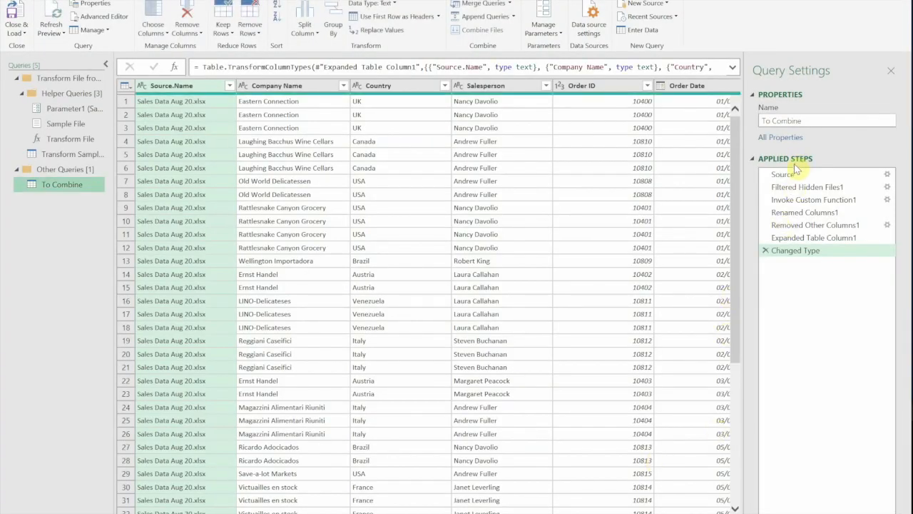
mouse_move(800, 269)
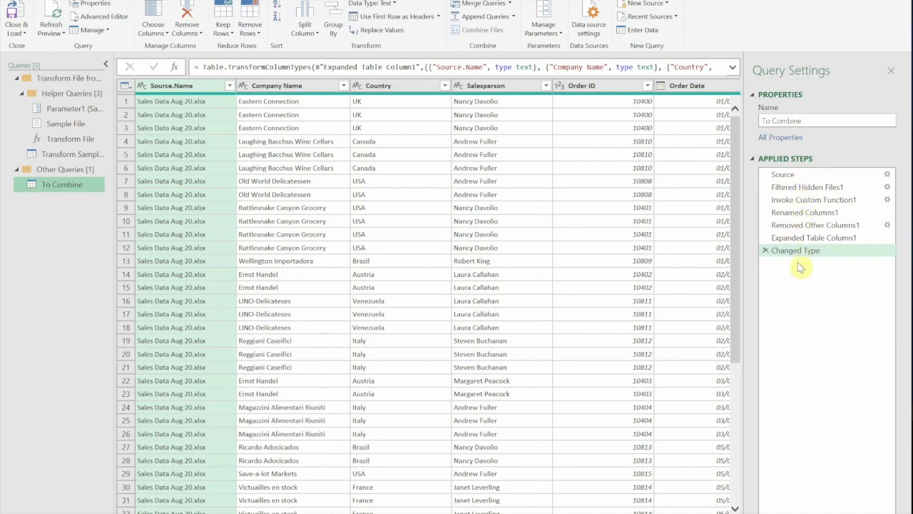
click(782, 174)
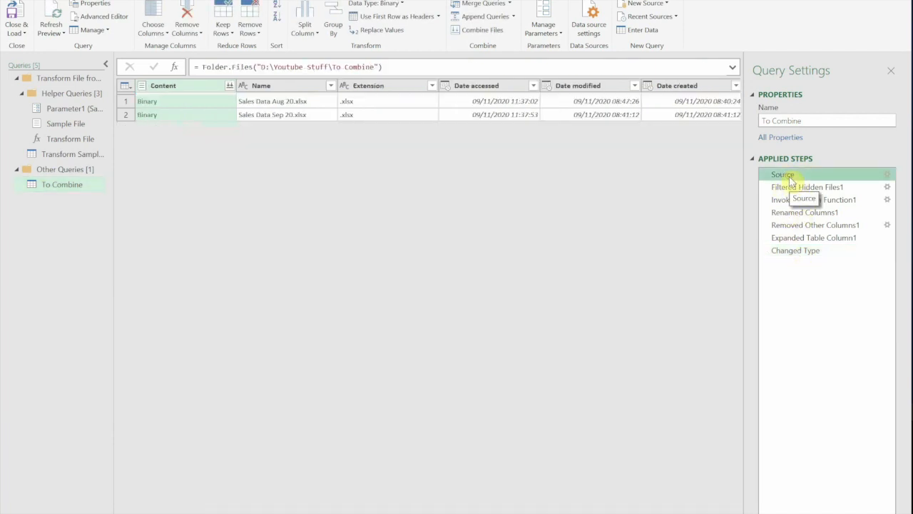
mouse_move(268, 129)
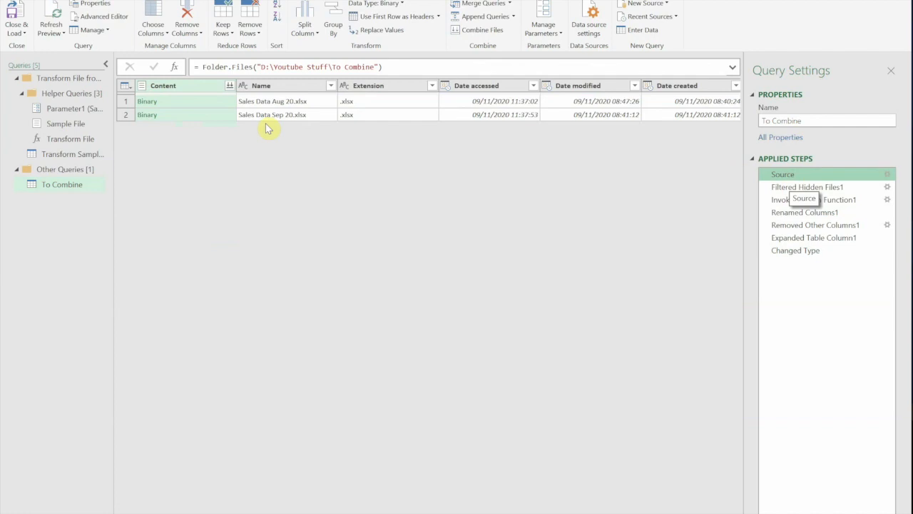
mouse_move(251, 149)
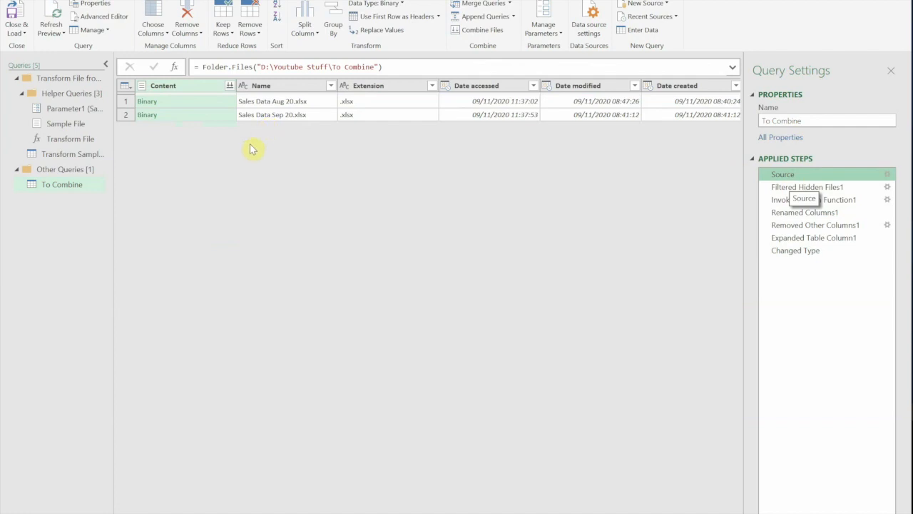
mouse_move(245, 114)
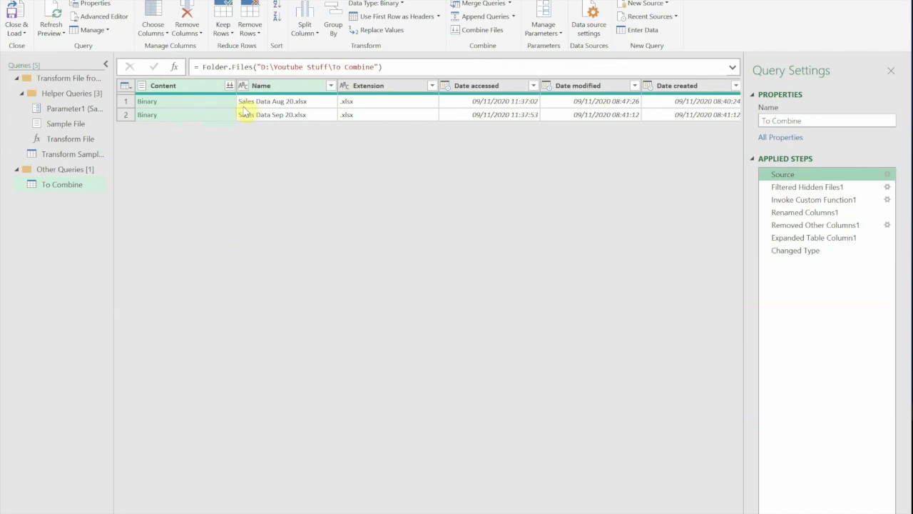
mouse_move(249, 127)
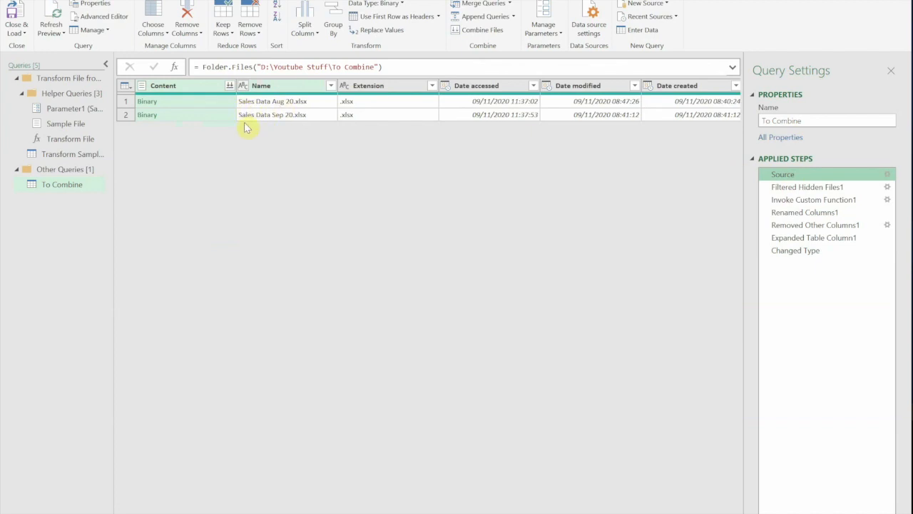
mouse_move(282, 121)
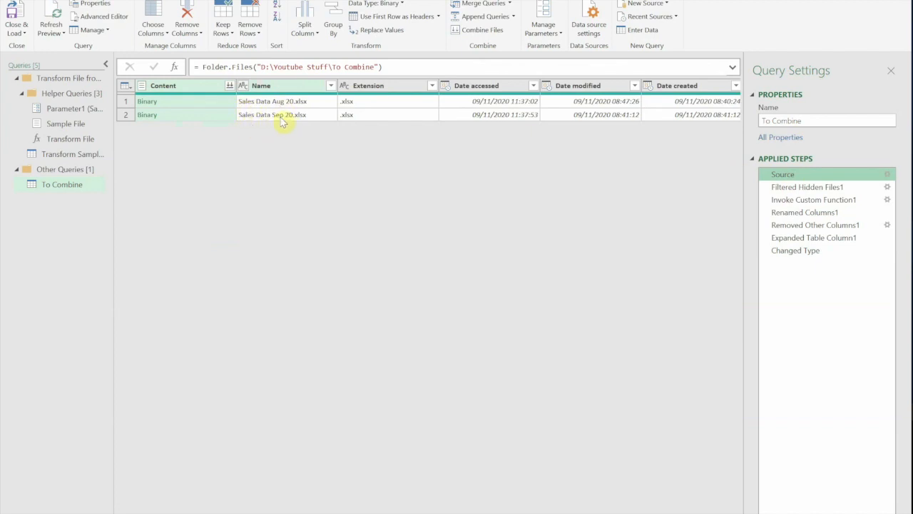
mouse_move(327, 91)
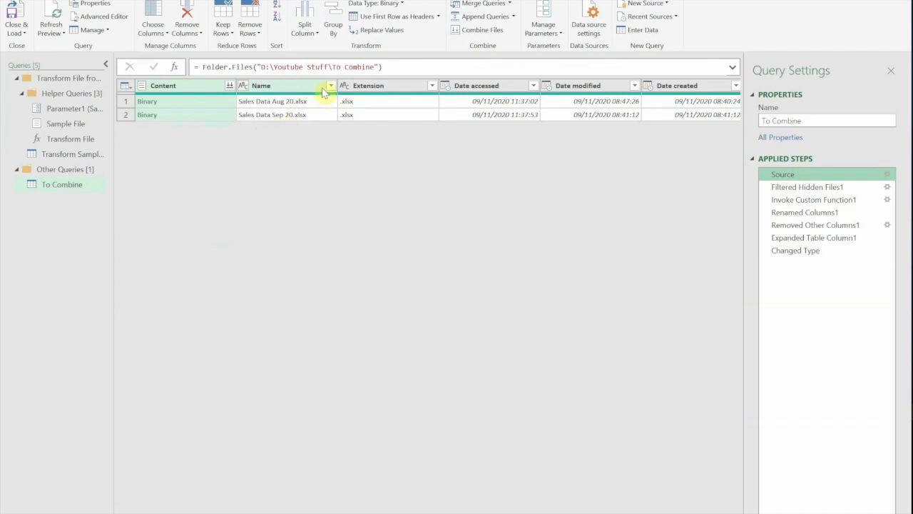
click(331, 85)
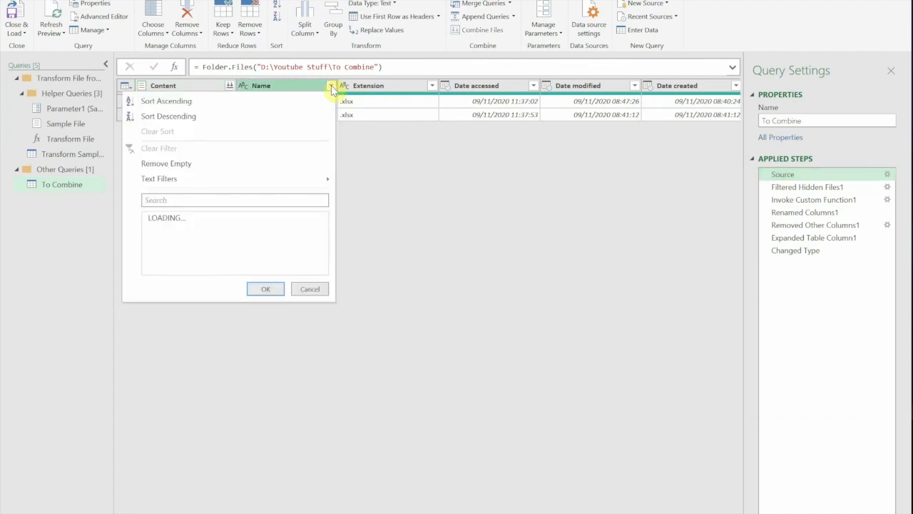
mouse_move(211, 186)
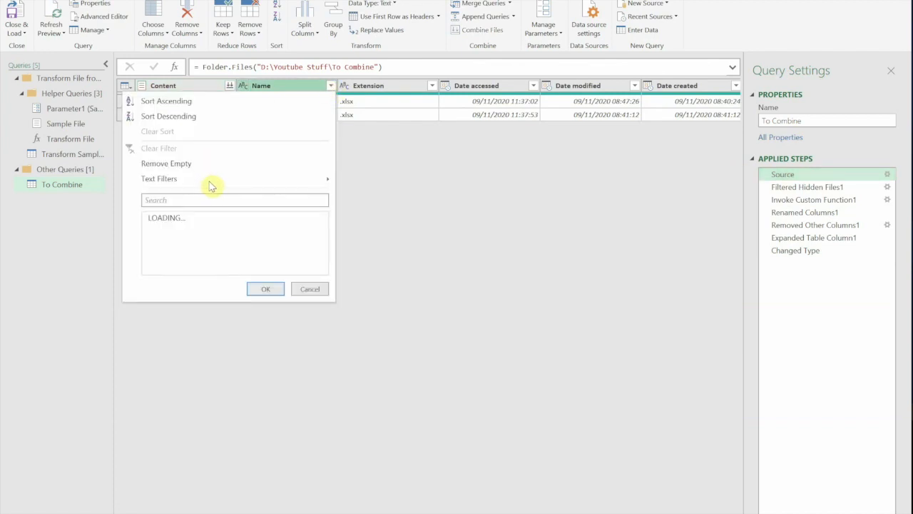
mouse_move(364, 214)
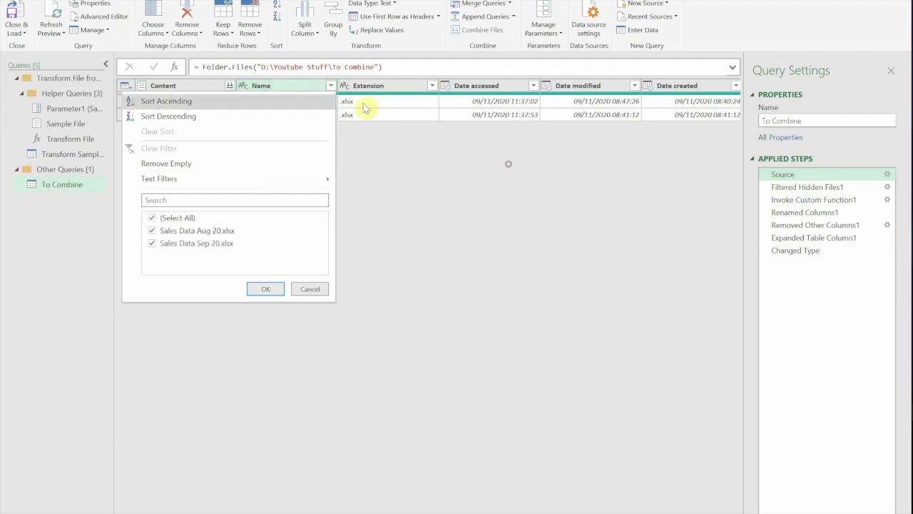
mouse_move(380, 105)
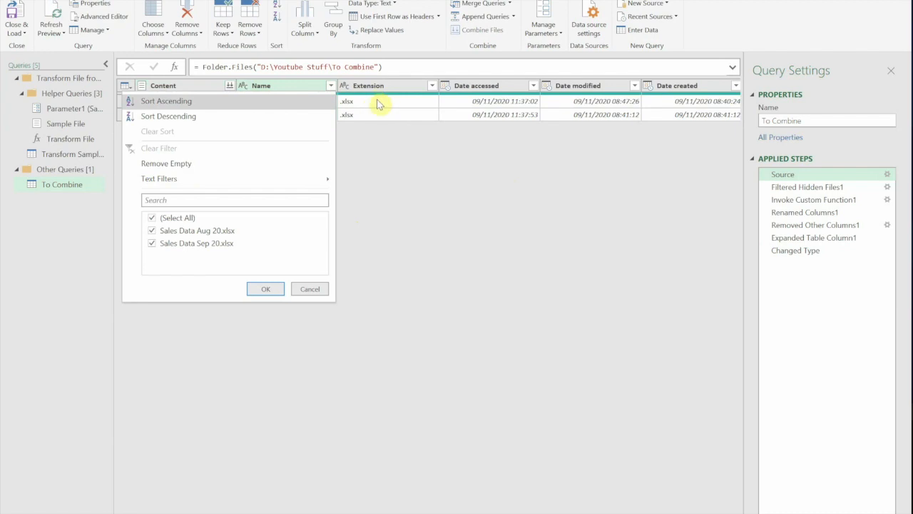
mouse_move(362, 103)
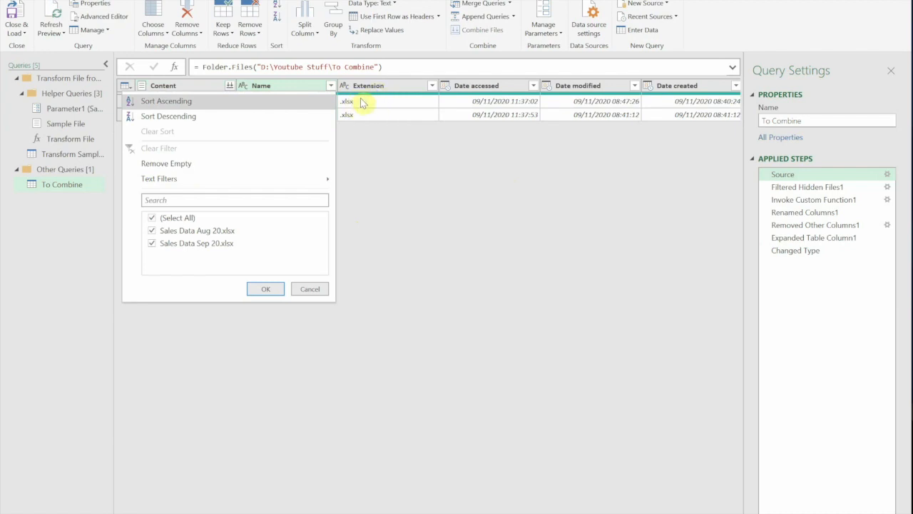
mouse_move(370, 105)
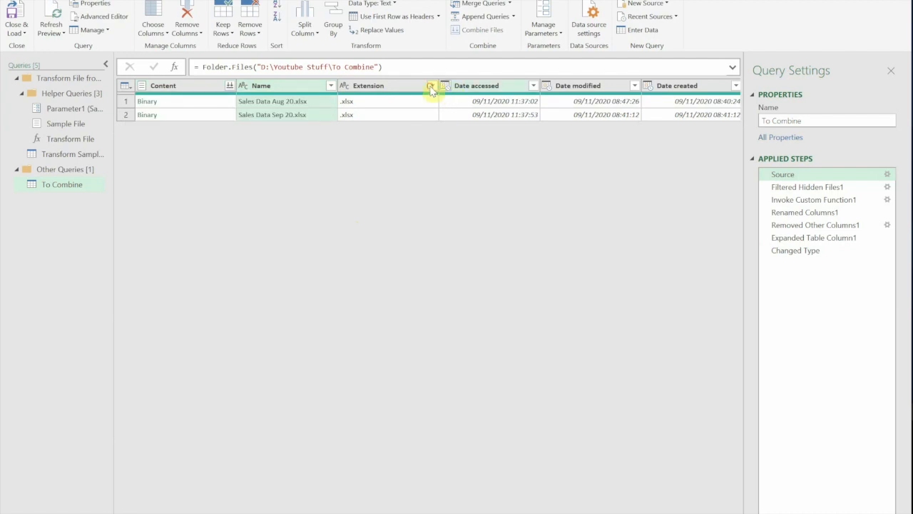
mouse_move(465, 188)
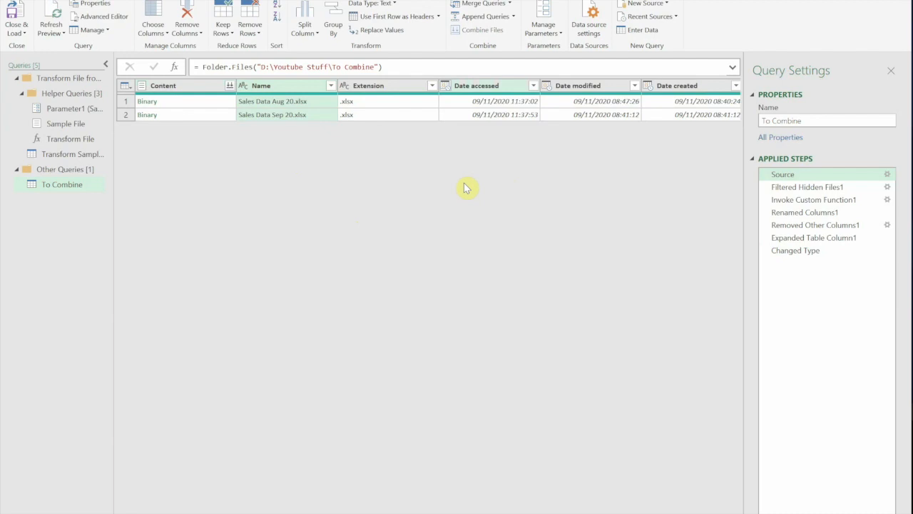
mouse_move(617, 242)
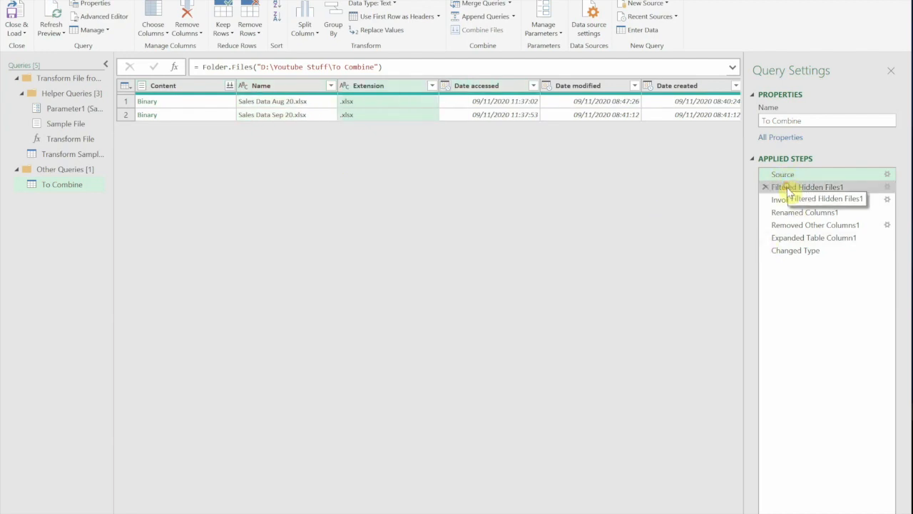
click(807, 185)
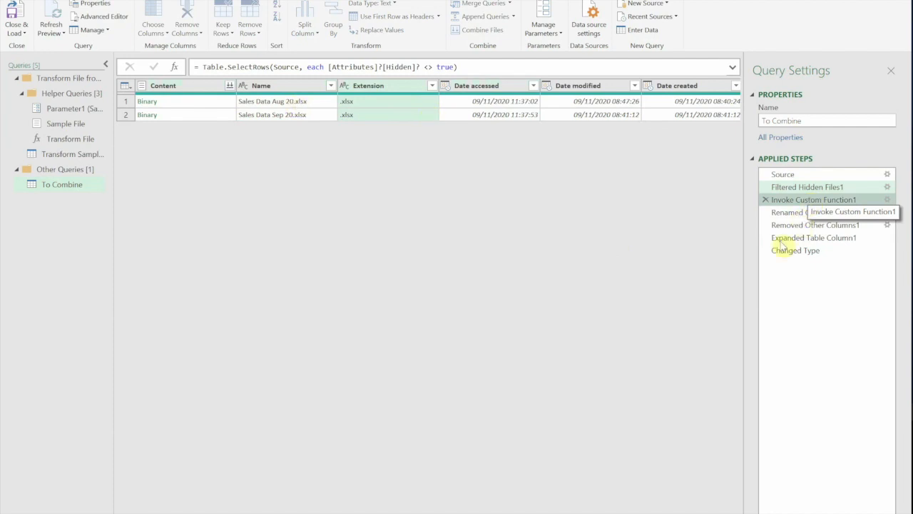
click(806, 200)
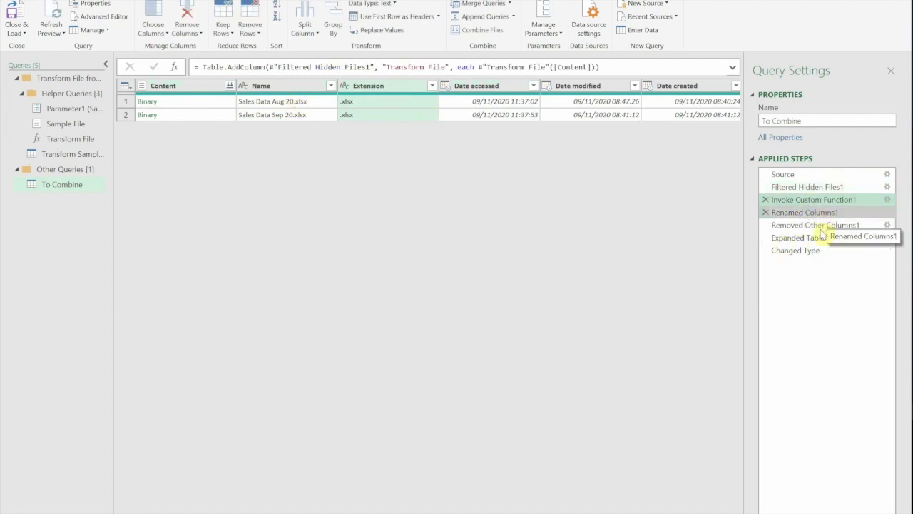
click(816, 226)
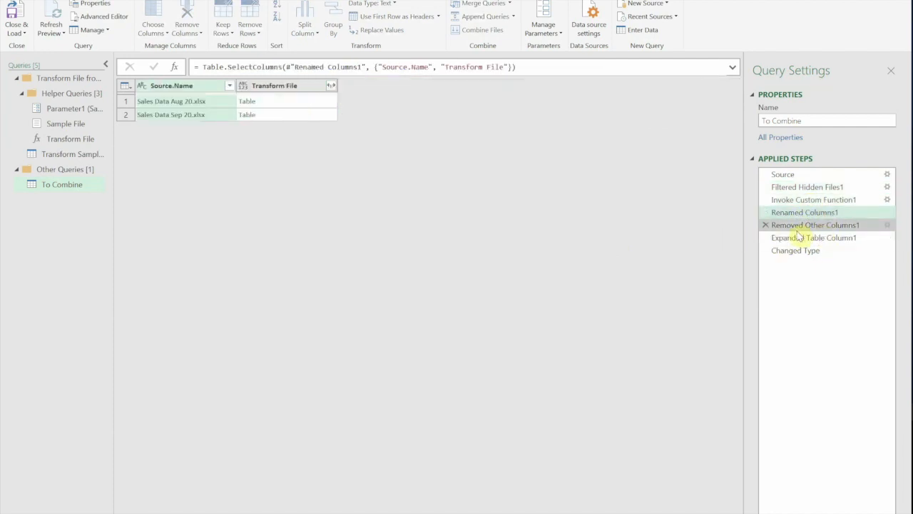
mouse_move(813, 237)
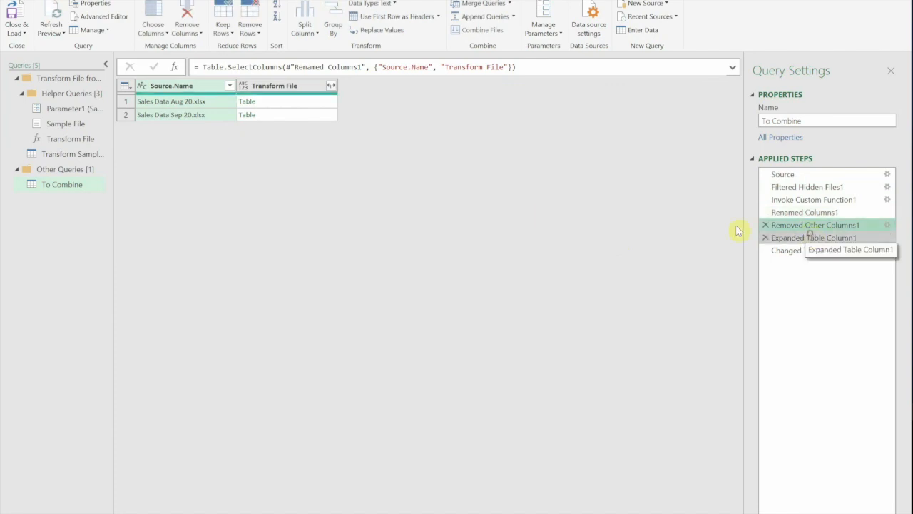
click(814, 237)
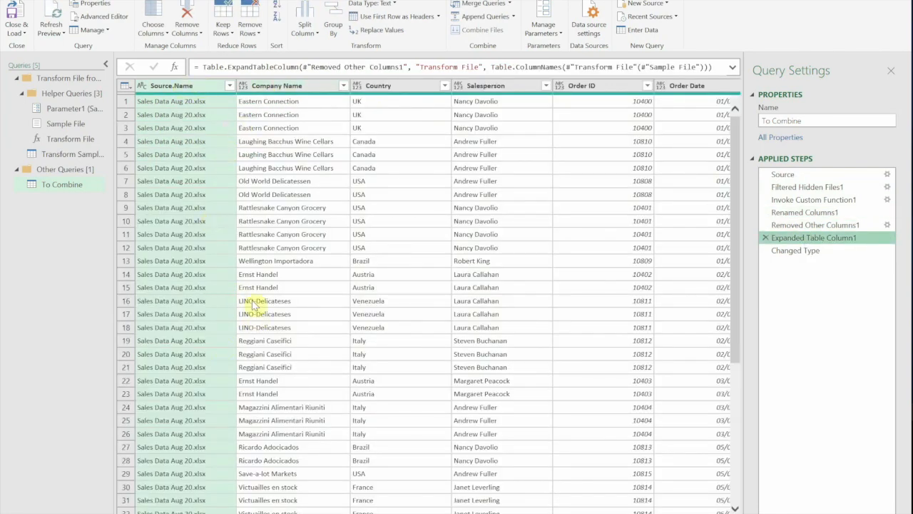
mouse_move(237, 249)
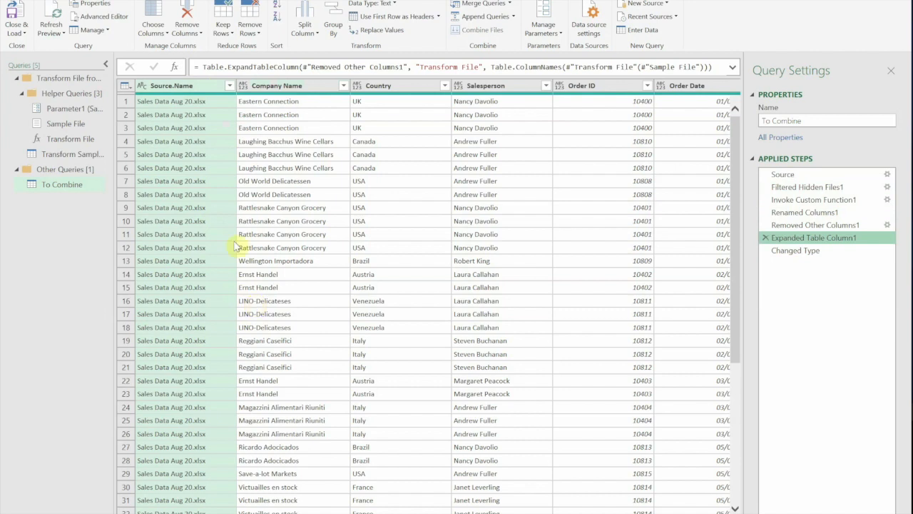
mouse_move(287, 98)
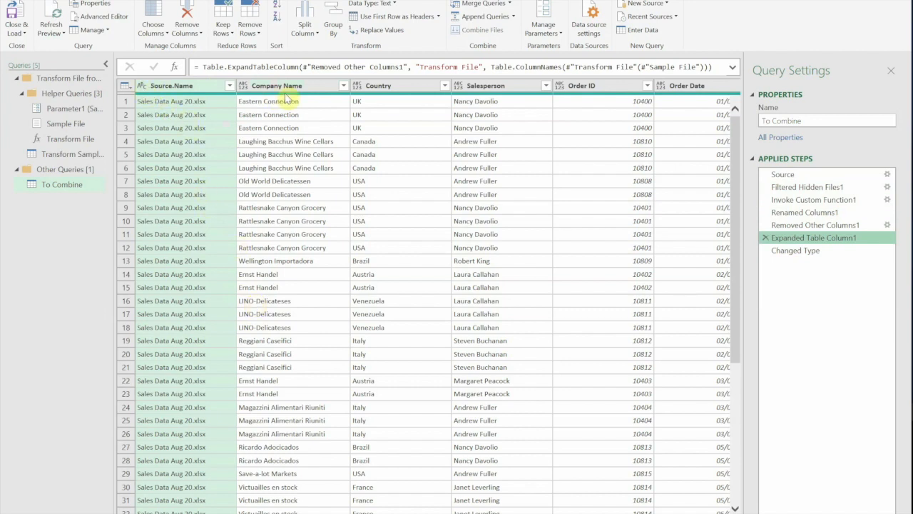
mouse_move(407, 94)
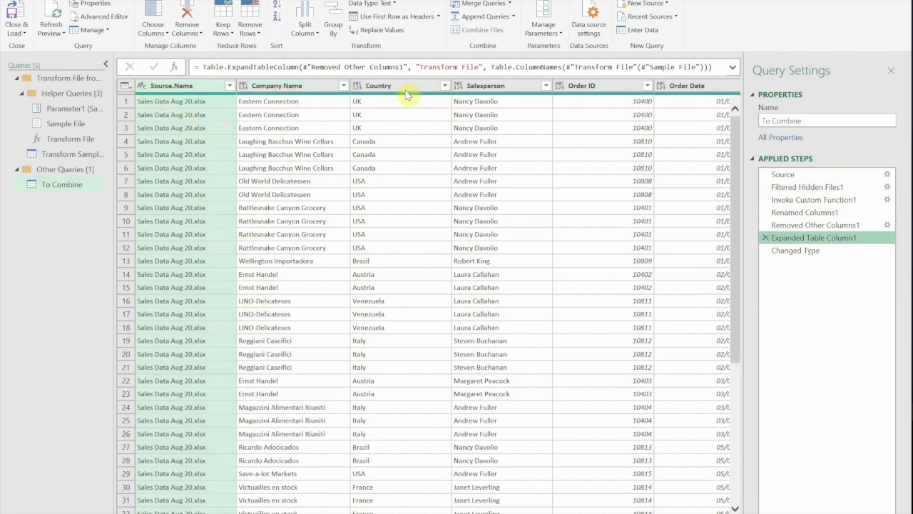
mouse_move(223, 277)
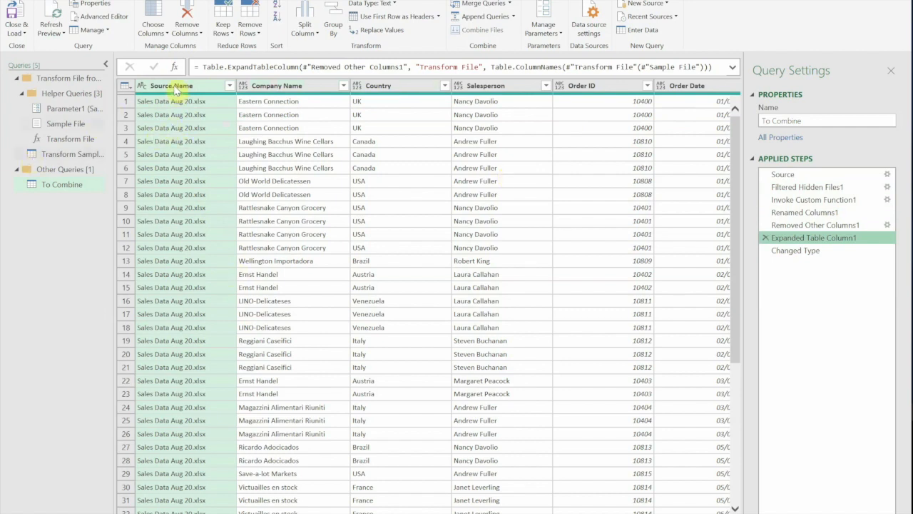
mouse_move(174, 299)
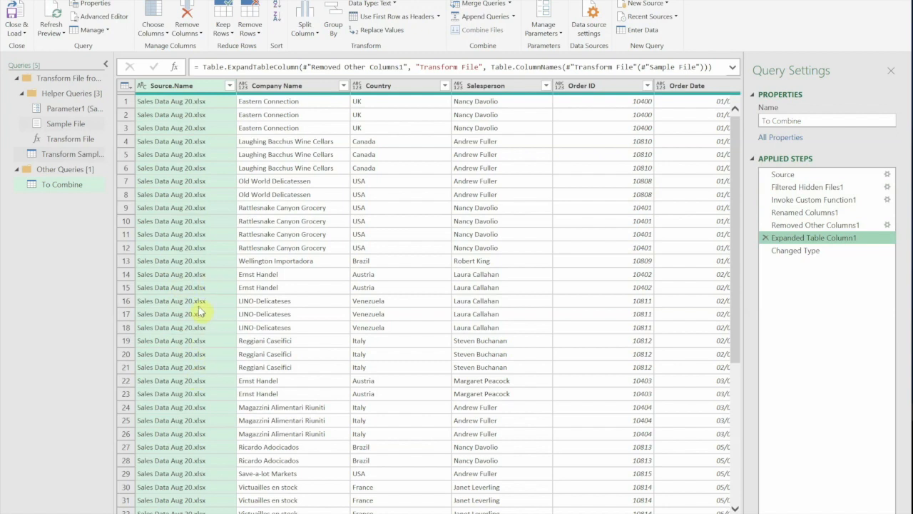
mouse_move(311, 94)
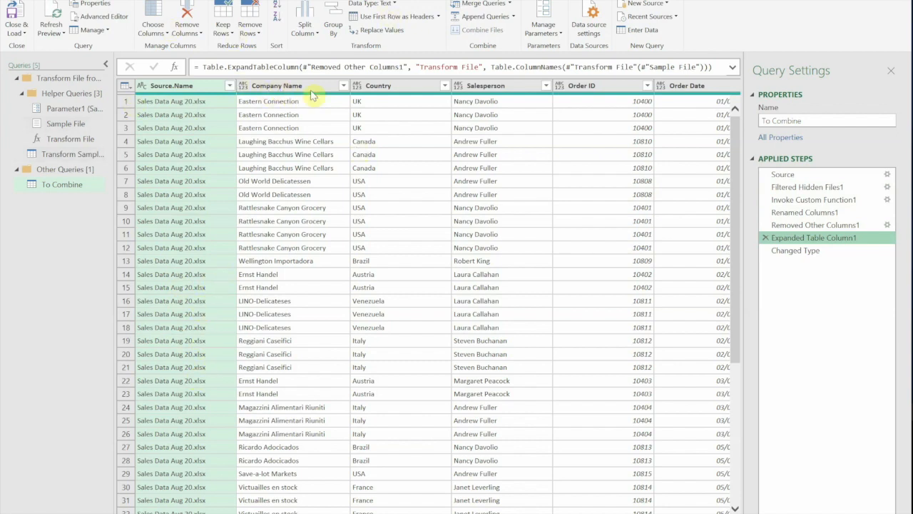
mouse_move(254, 91)
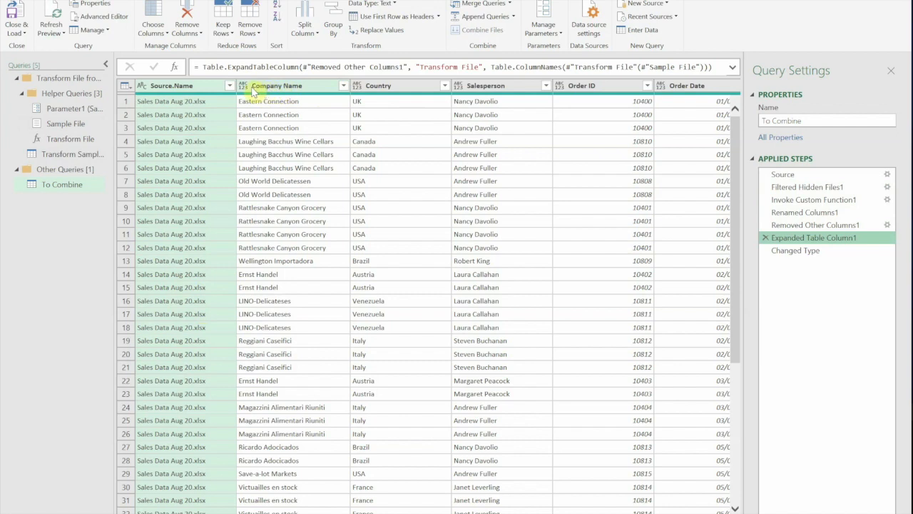
mouse_move(359, 94)
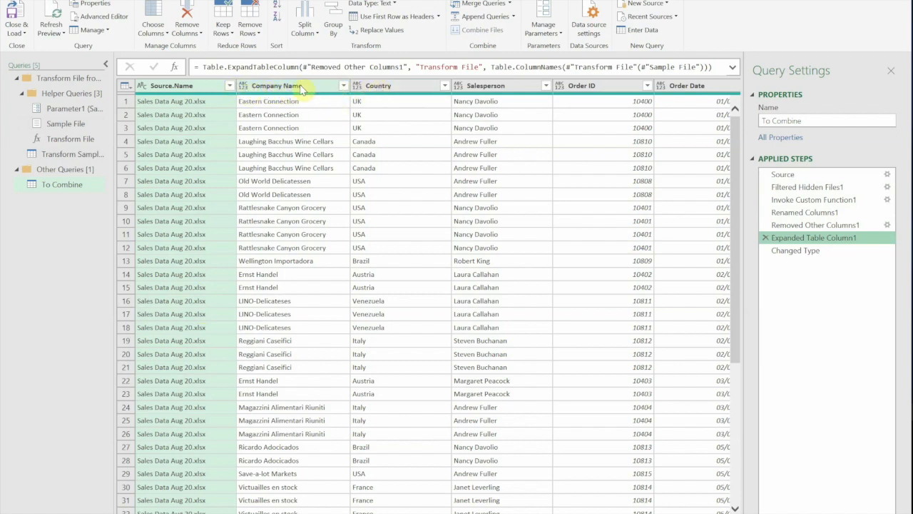
mouse_move(399, 86)
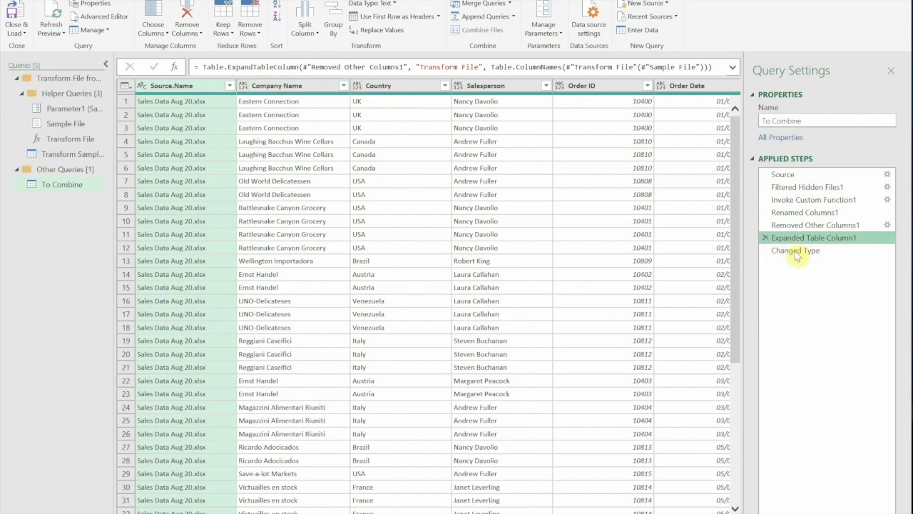
Step: Select the final Changed Type step to see the combined table with data types applied
click(796, 251)
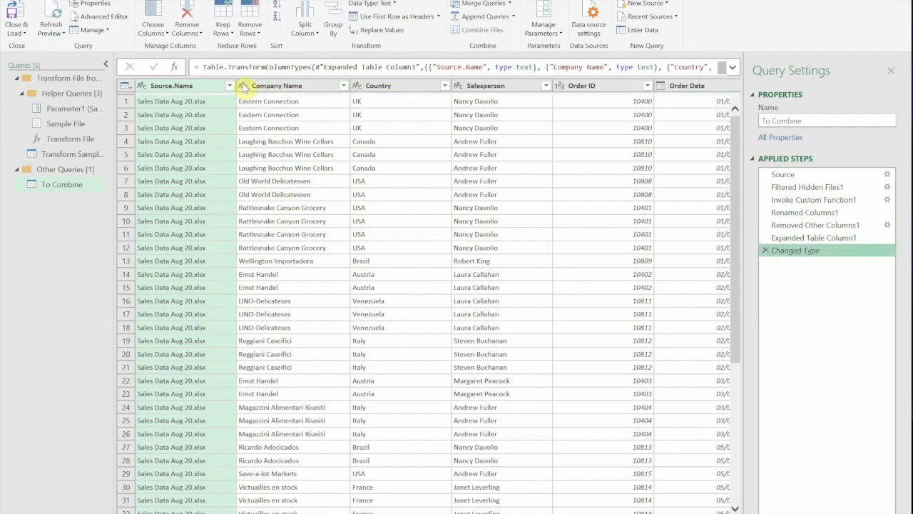
mouse_move(577, 86)
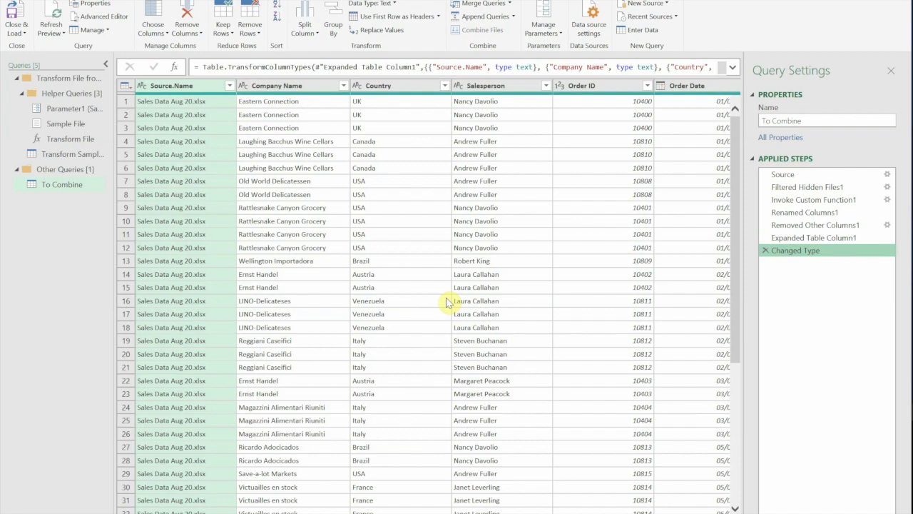
mouse_move(182, 172)
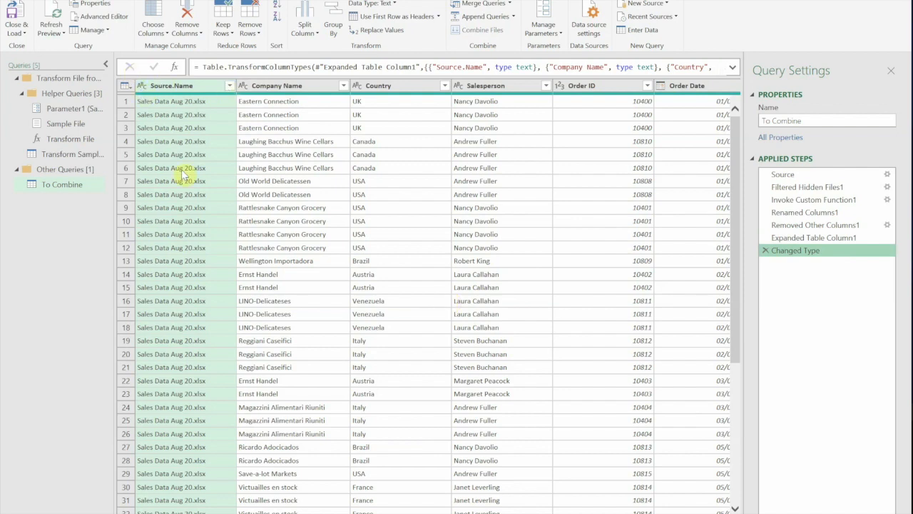
mouse_move(611, 448)
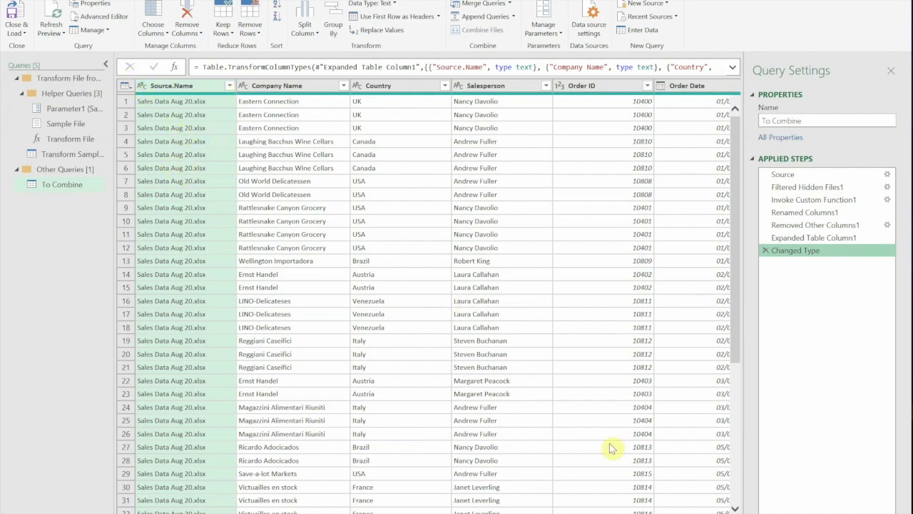
Step: Convert Unit Price and Extended Price to Currency, replacing their existing type conversions
scroll(right, 3)
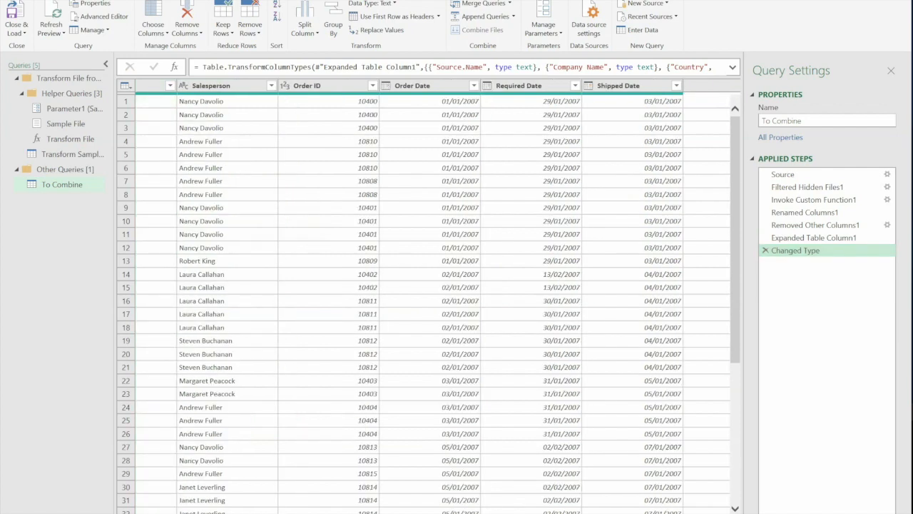
scroll(right, 3)
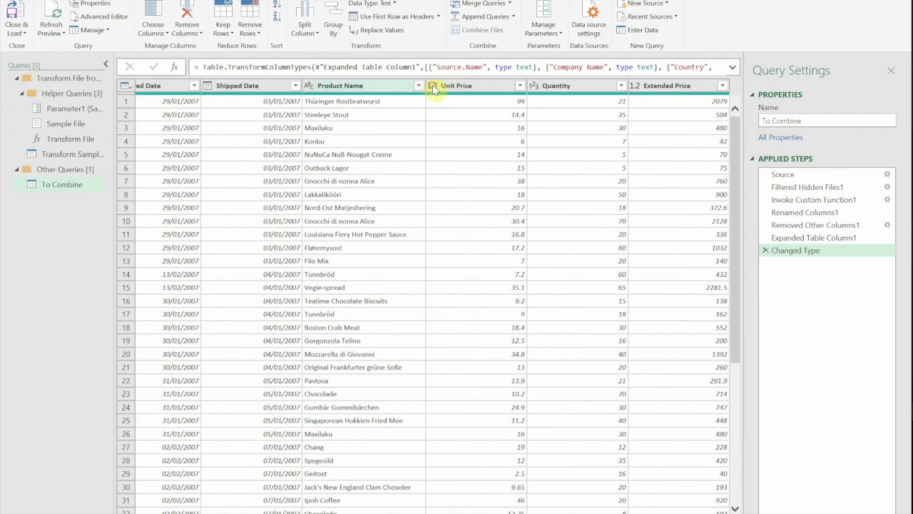
click(435, 86)
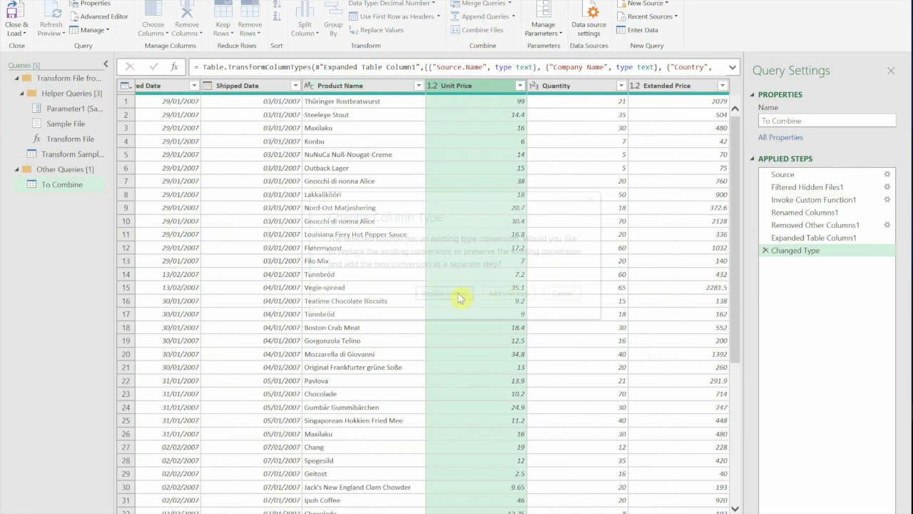
mouse_move(442, 300)
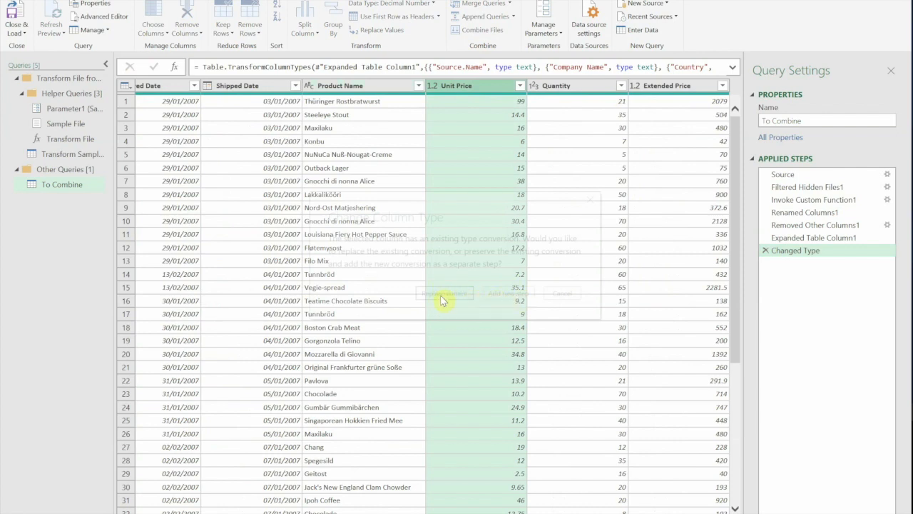
click(445, 294)
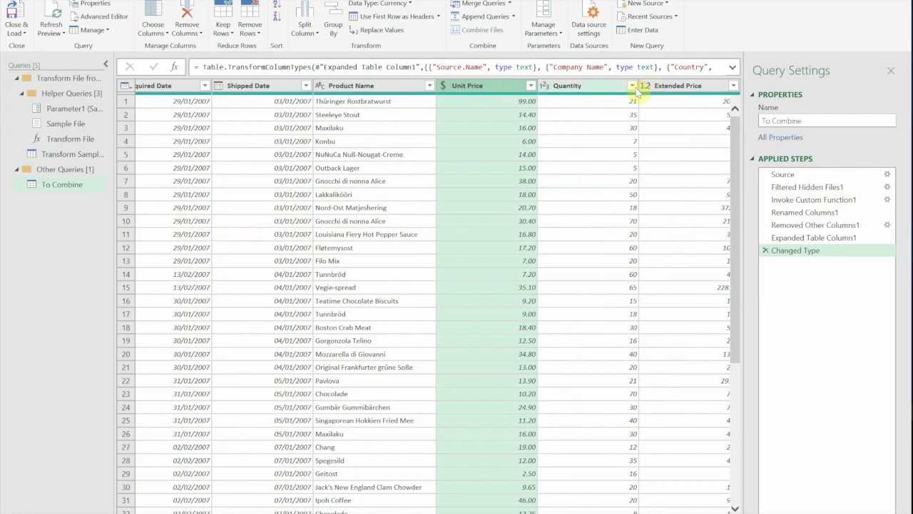
mouse_move(648, 242)
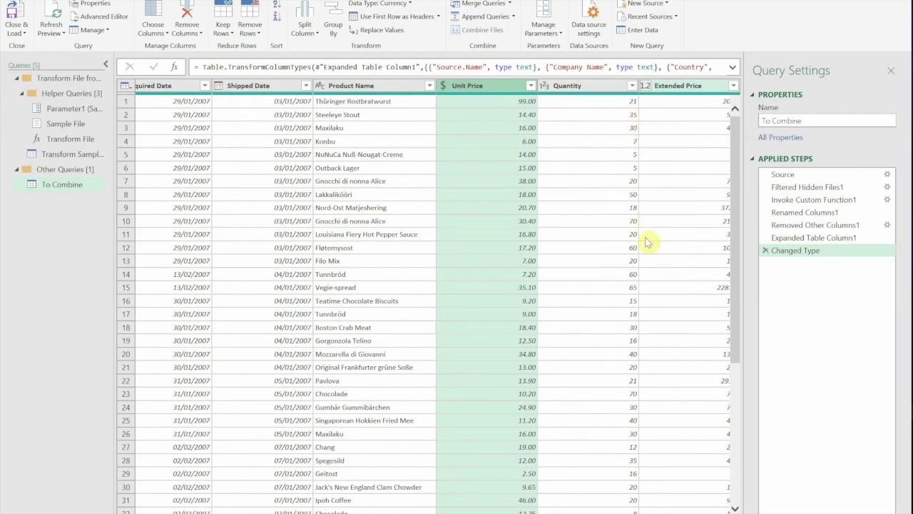
mouse_move(658, 117)
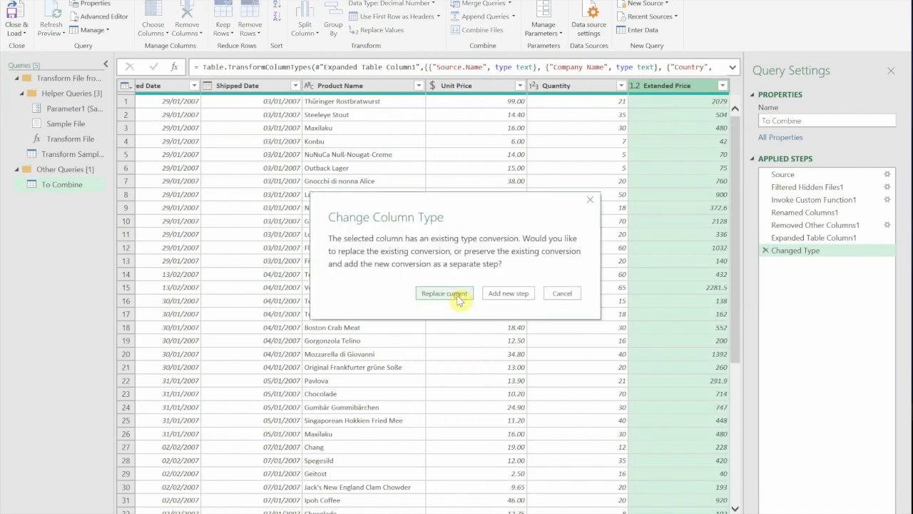
click(444, 293)
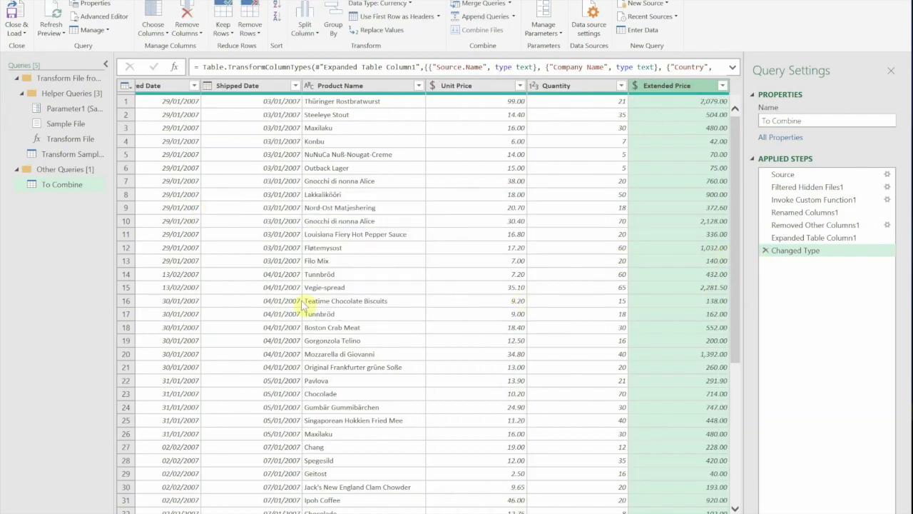
mouse_move(339, 508)
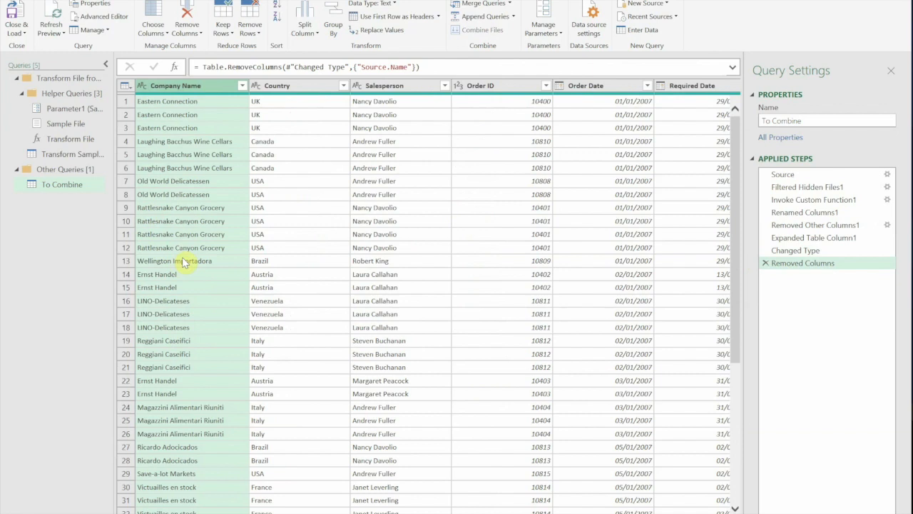
mouse_move(125, 248)
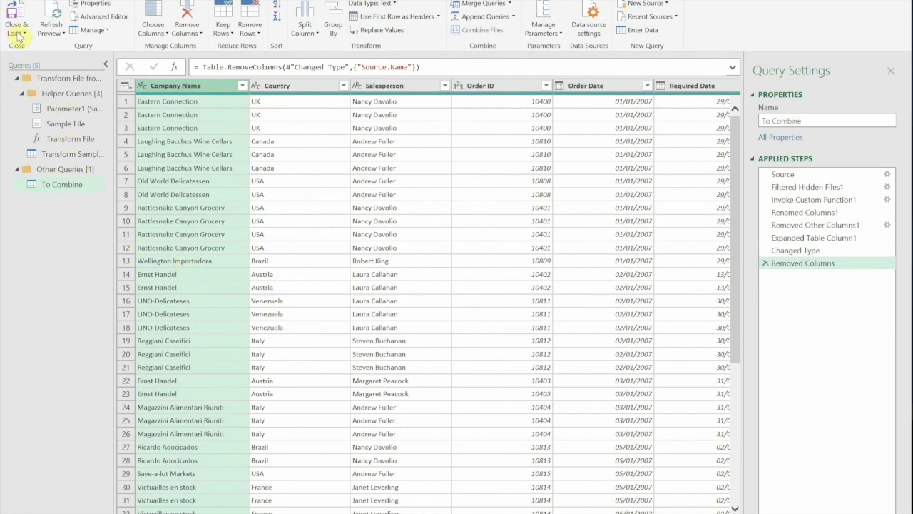
mouse_move(26, 36)
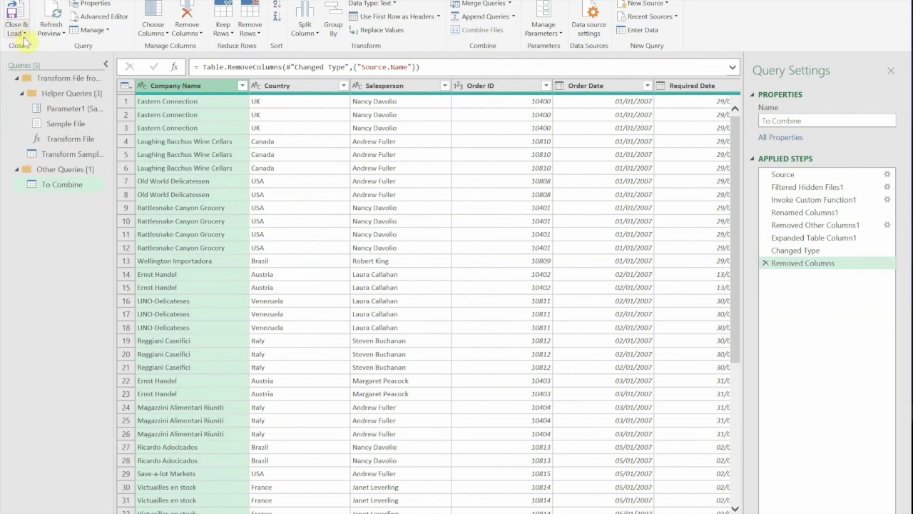
mouse_move(45, 55)
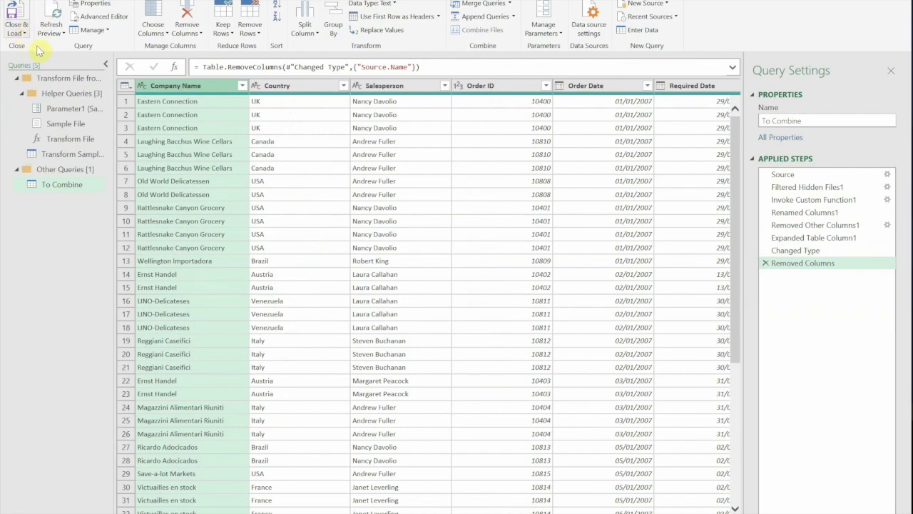
mouse_move(54, 69)
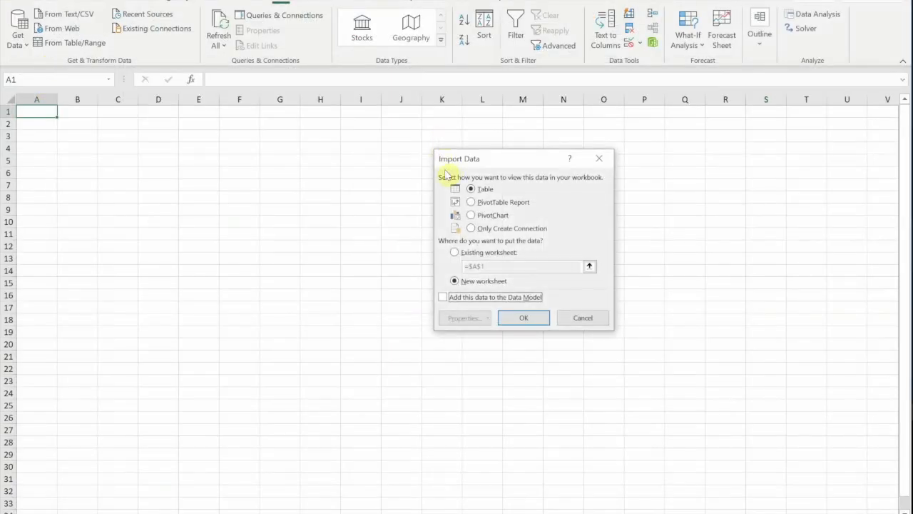
mouse_move(545, 171)
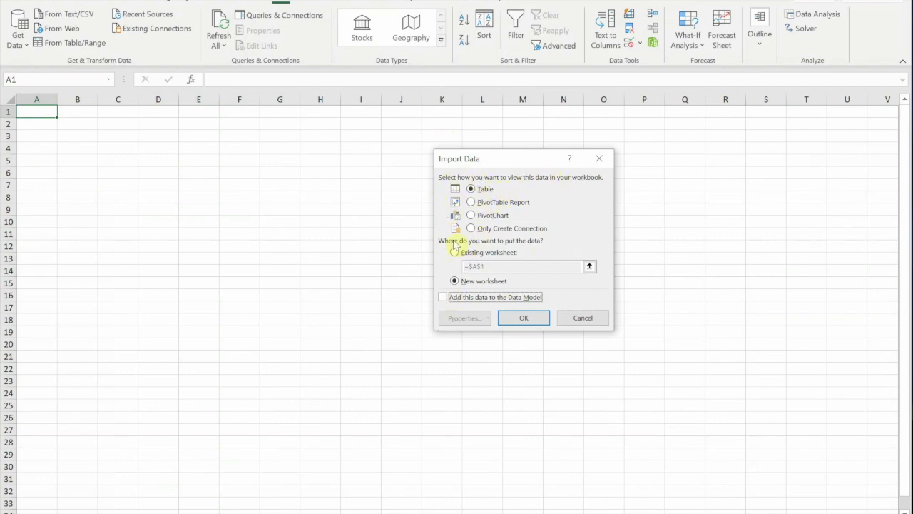
mouse_move(445, 271)
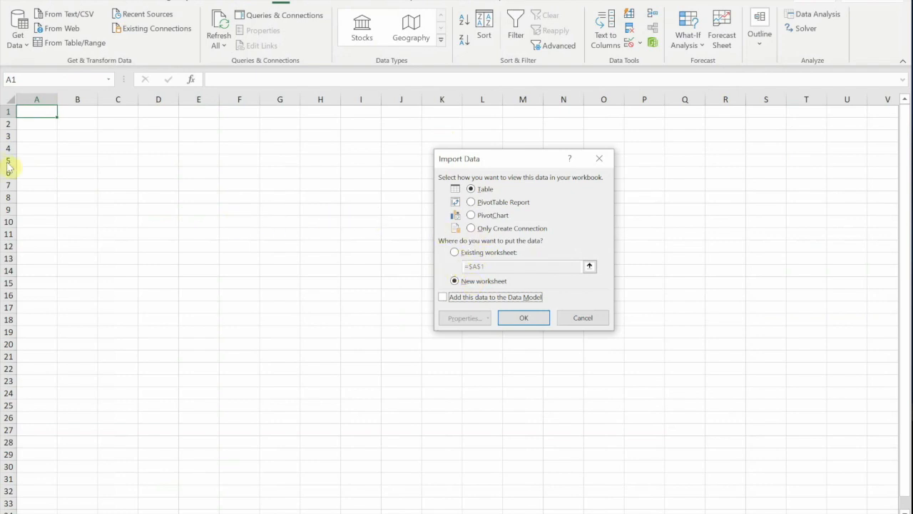
mouse_move(454, 258)
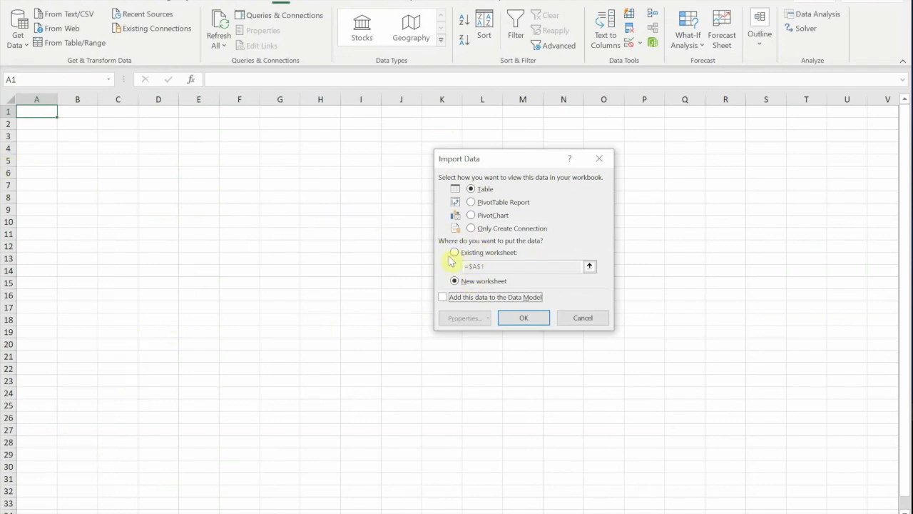
Step: Load the query as a table onto the existing worksheet at $A$1
click(454, 251)
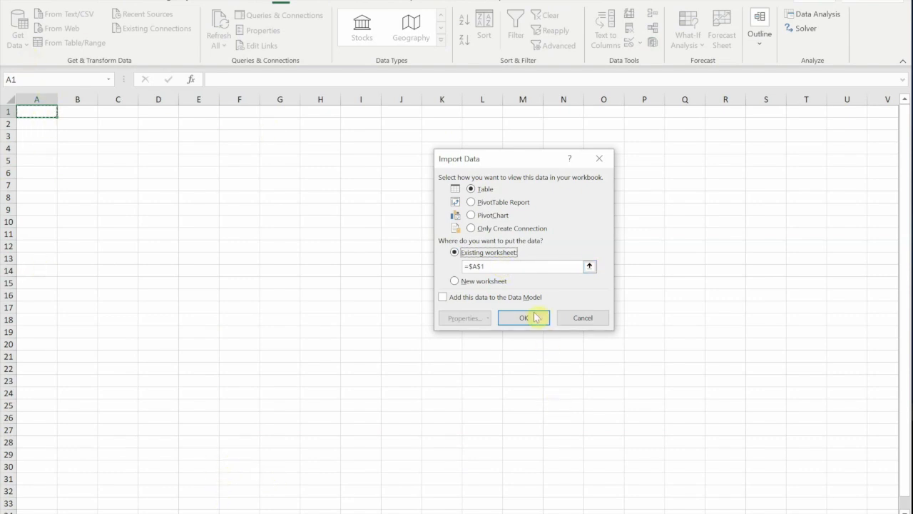
click(522, 316)
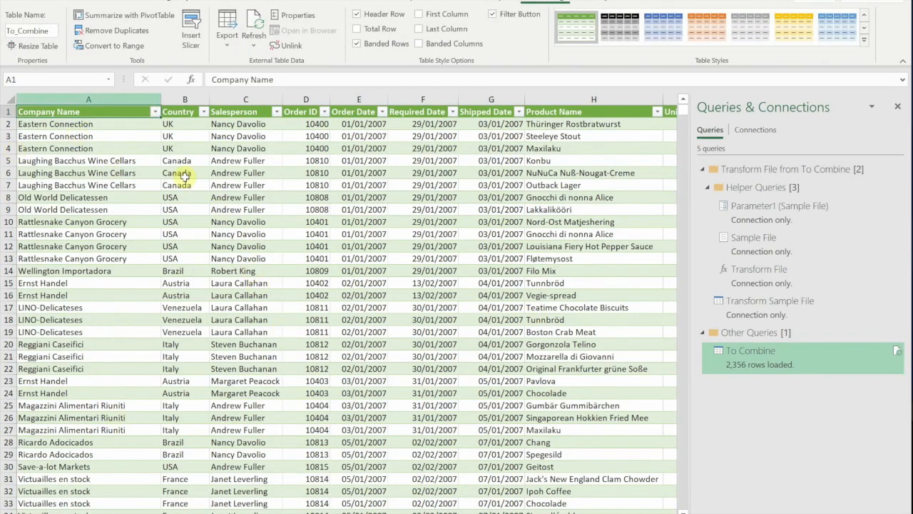
mouse_move(708, 364)
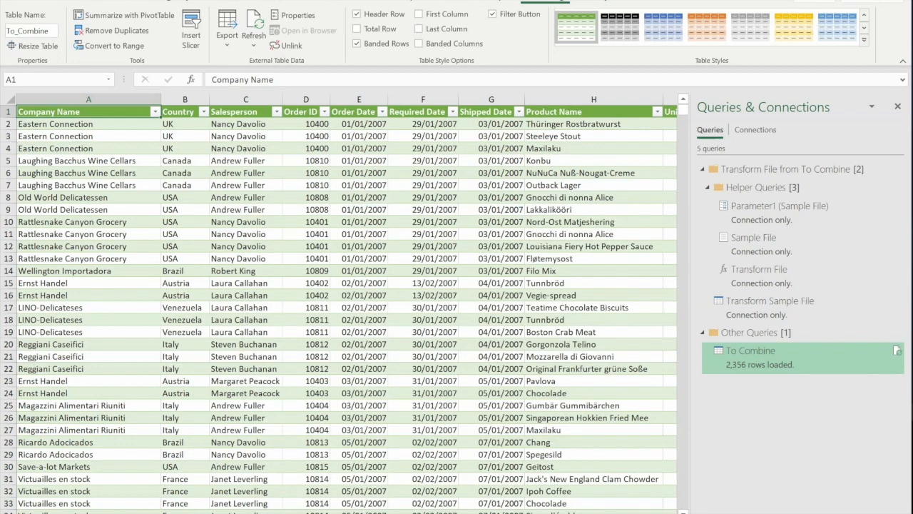
Step: Bring up the To Combine query's connection properties from External Table Data
click(749, 351)
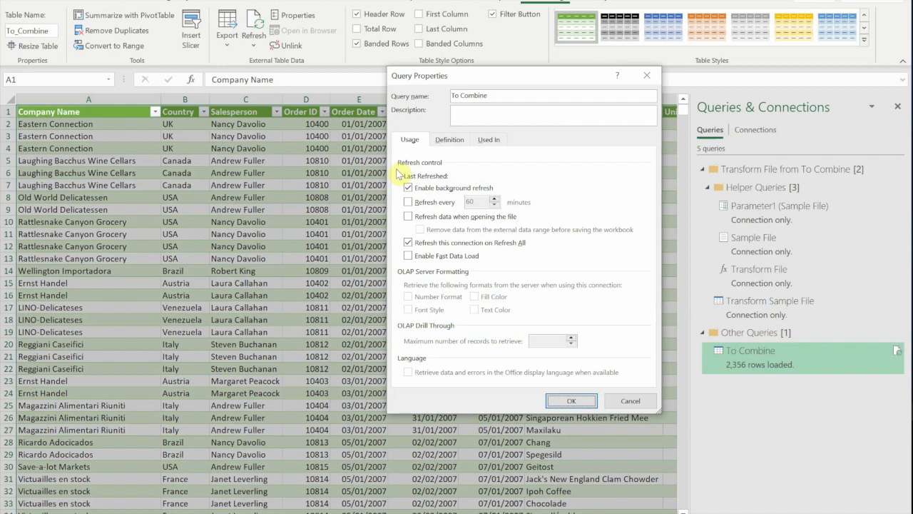
mouse_move(481, 206)
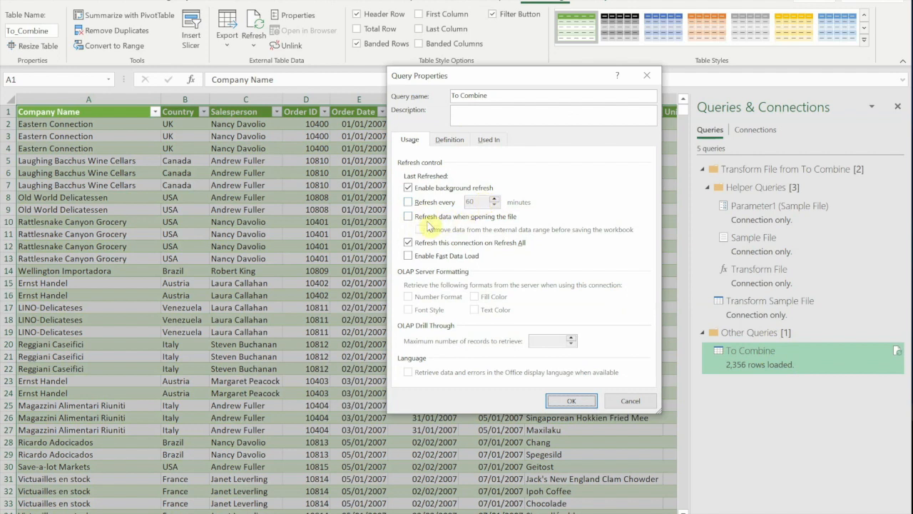
mouse_move(473, 227)
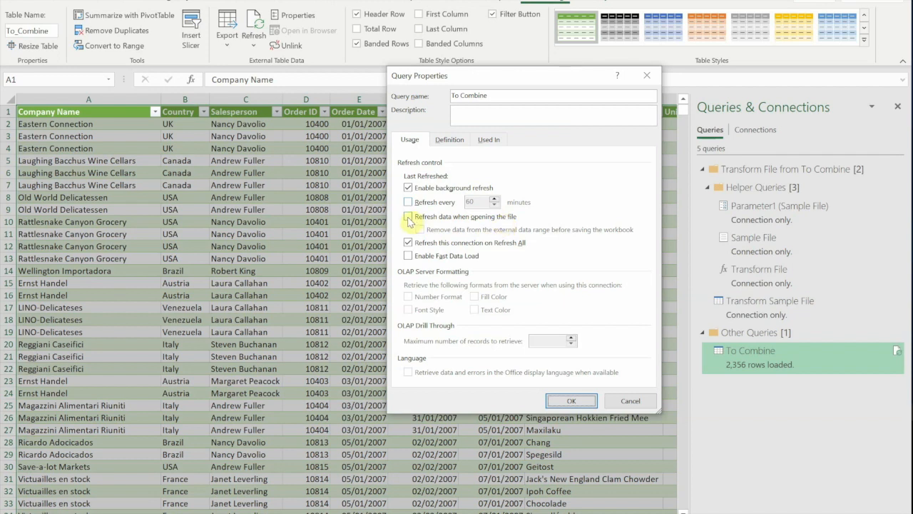
Step: Enable Refresh data when opening the file and confirm the properties
click(408, 217)
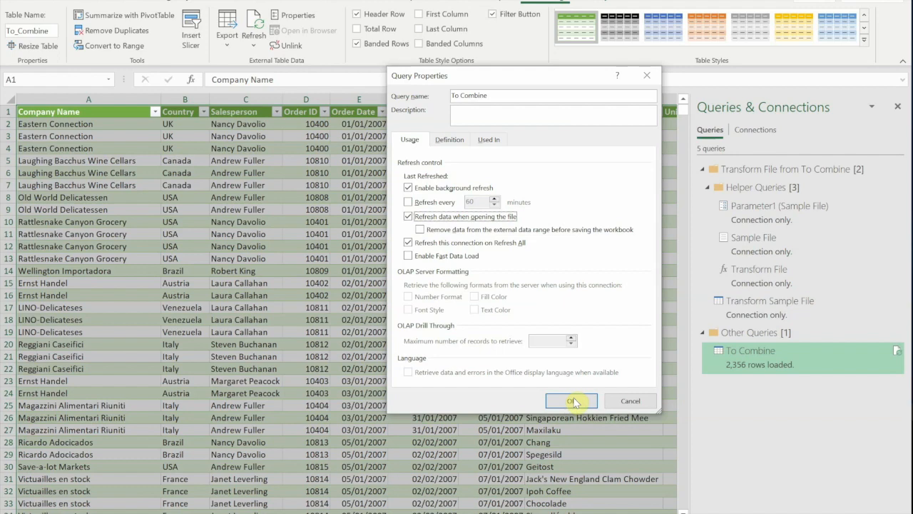
click(570, 399)
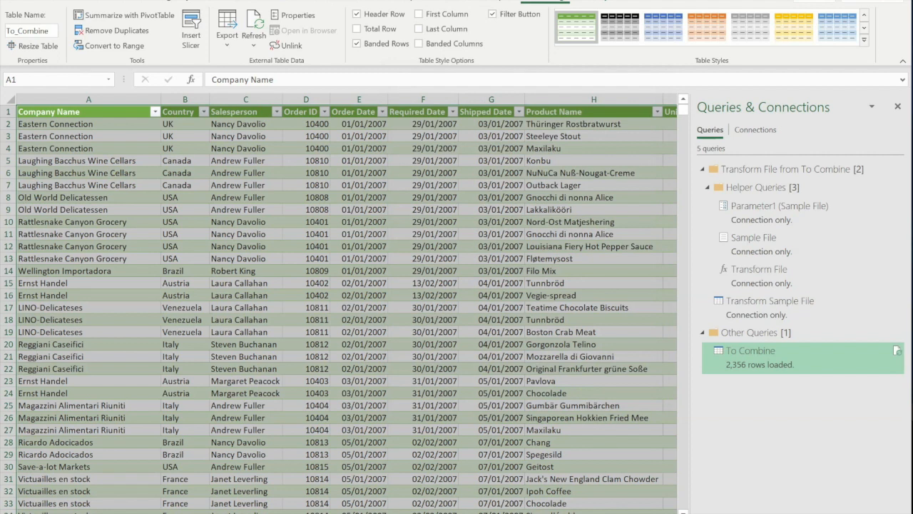
mouse_move(759, 389)
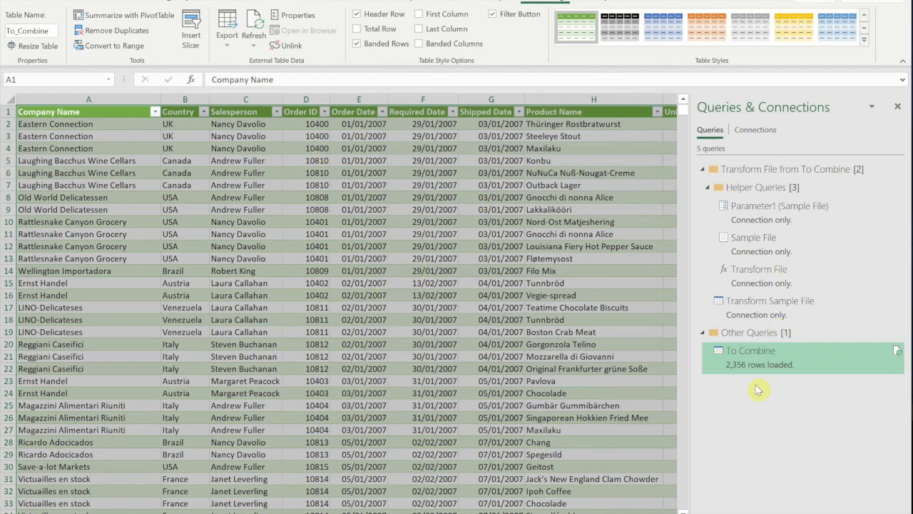
mouse_move(735, 374)
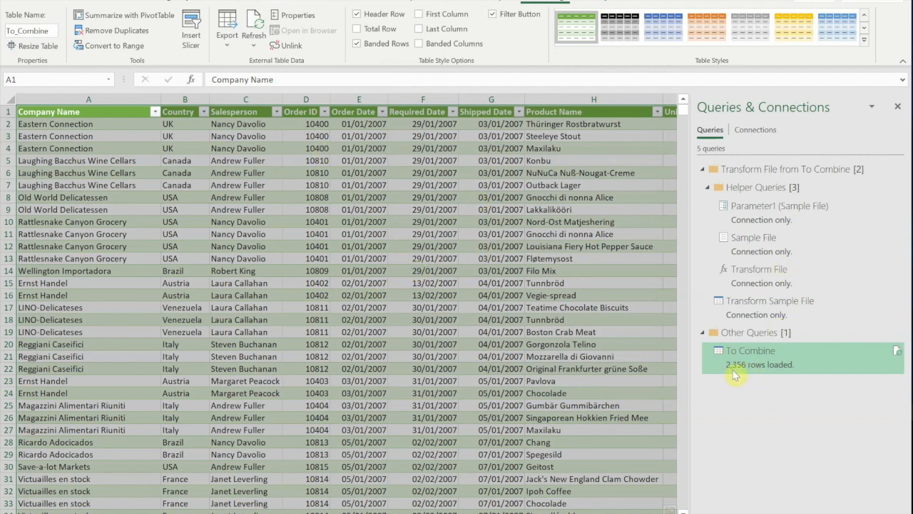
mouse_move(798, 344)
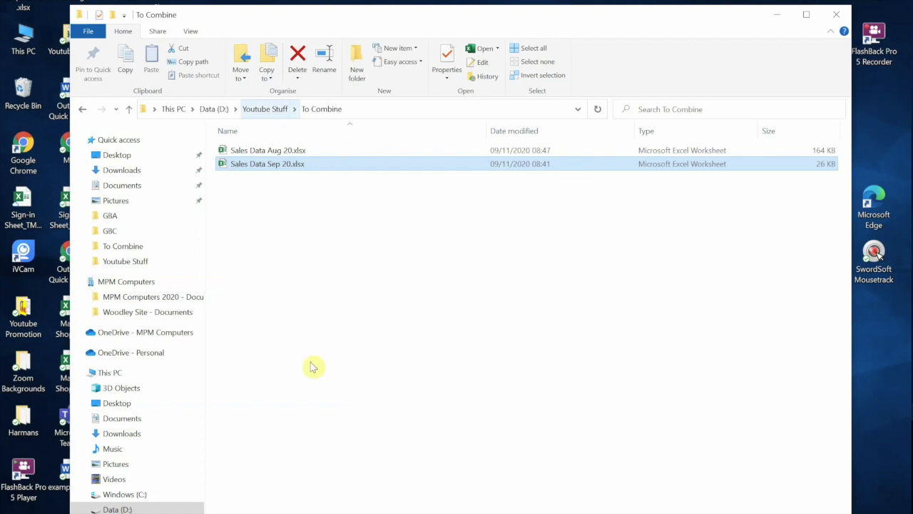
mouse_move(331, 264)
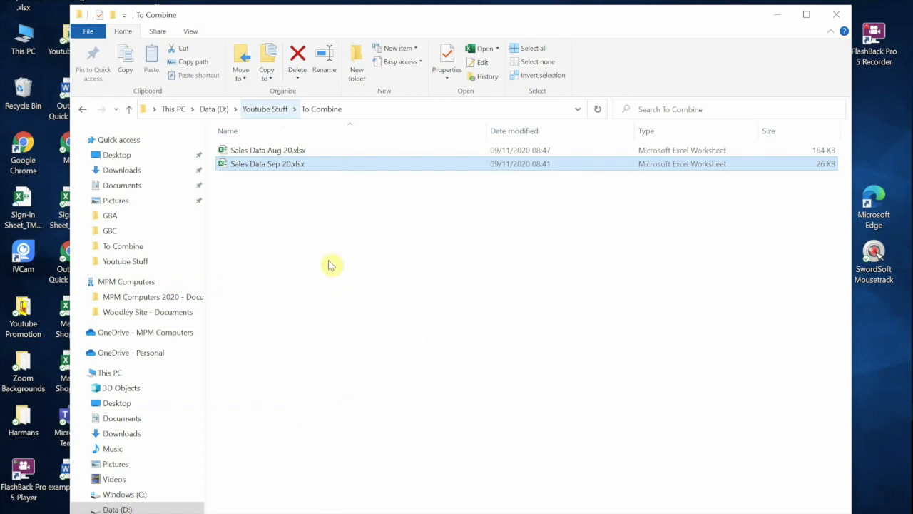
mouse_move(327, 219)
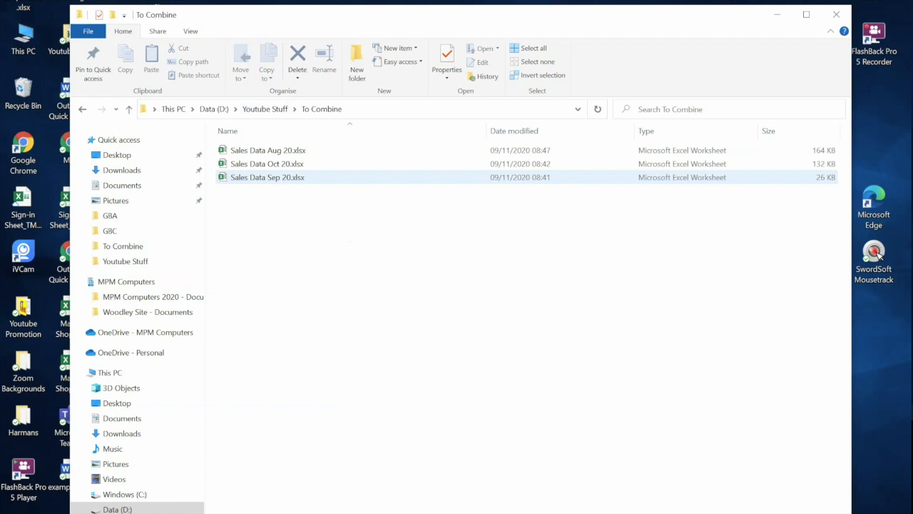
Step: Start Excel from the desktop shortcut after adding Sales Data Oct 20 to the folder
double_click(268, 177)
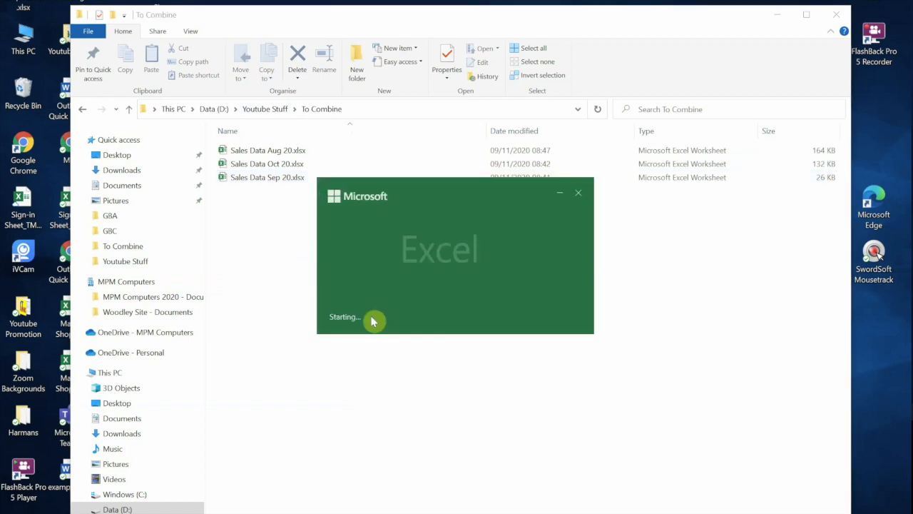
mouse_move(364, 320)
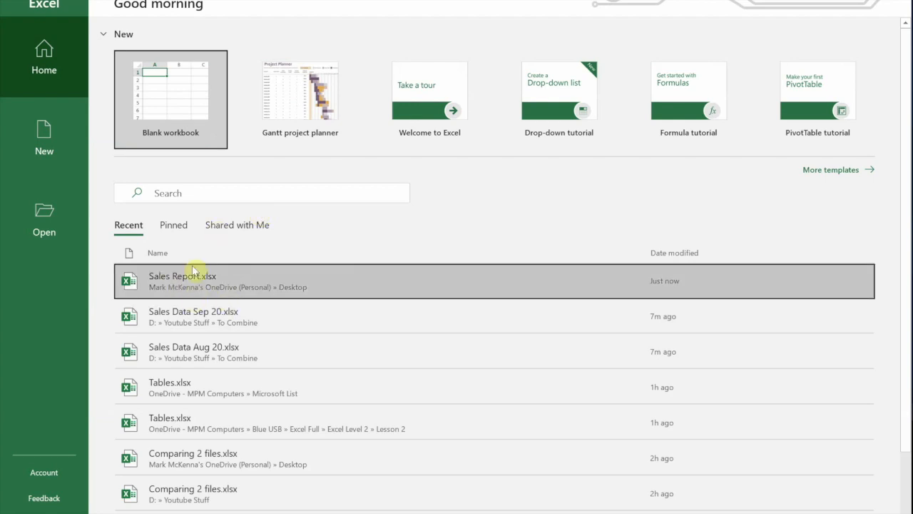
Step: Reopen Sales Report.xlsx from the Recent list on the start screen
double_click(182, 276)
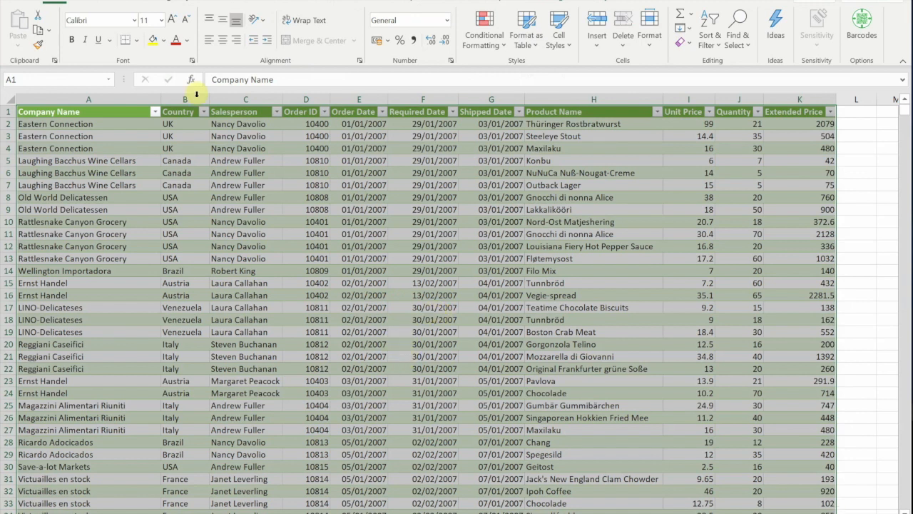
mouse_move(328, 7)
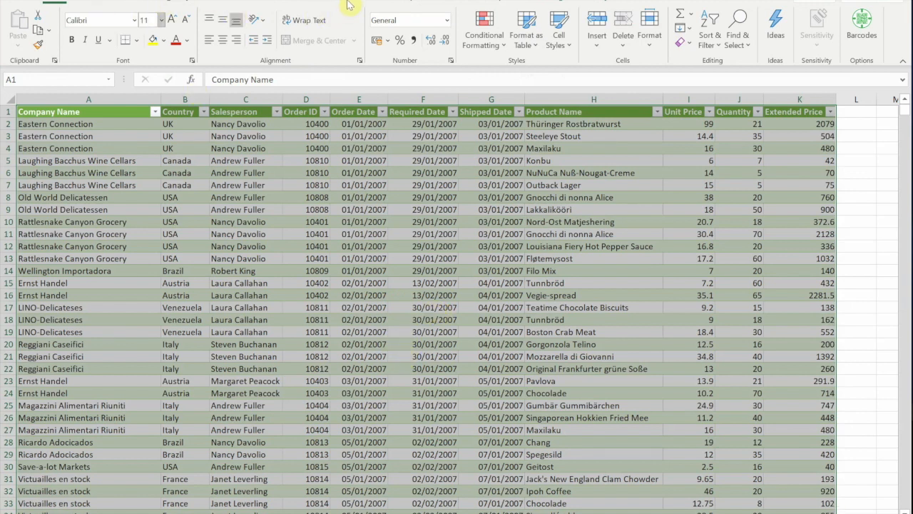
mouse_move(292, 20)
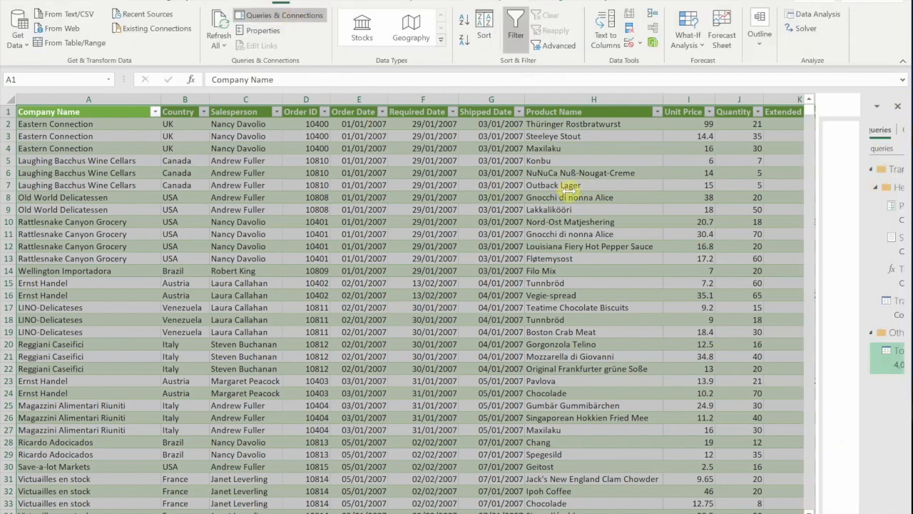
Step: Show Queries & Connections and confirm the To Combine query now loads 4,073 rows
click(282, 14)
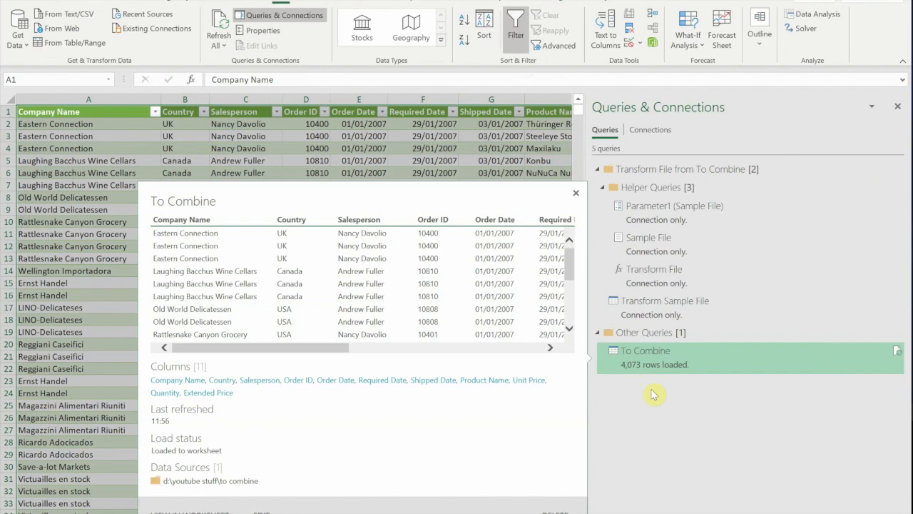
click(576, 193)
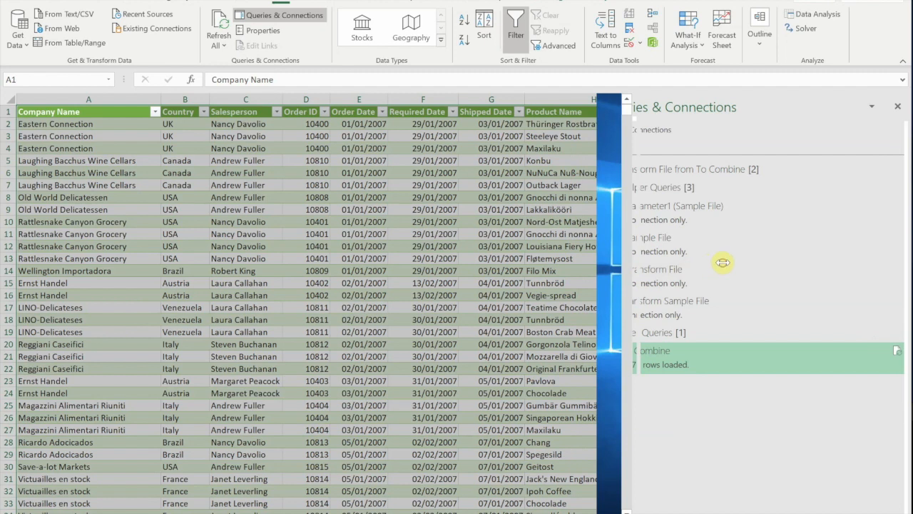
mouse_move(722, 262)
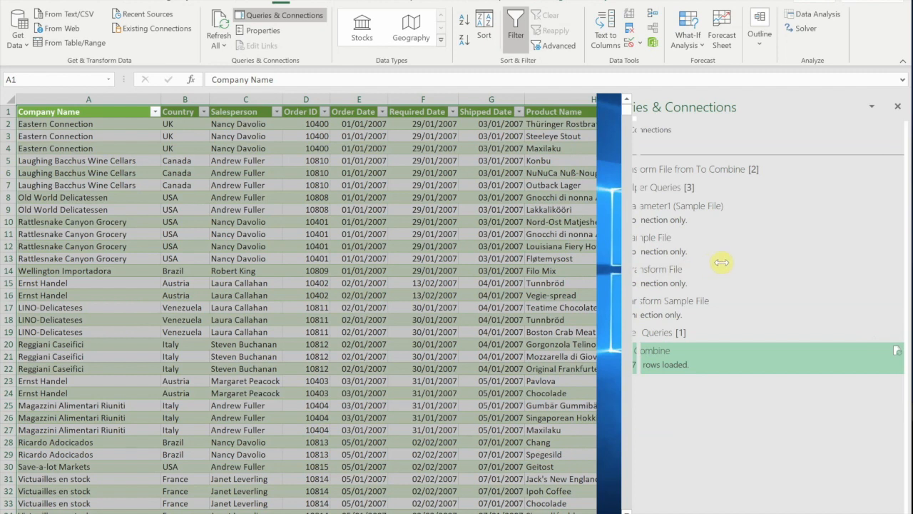